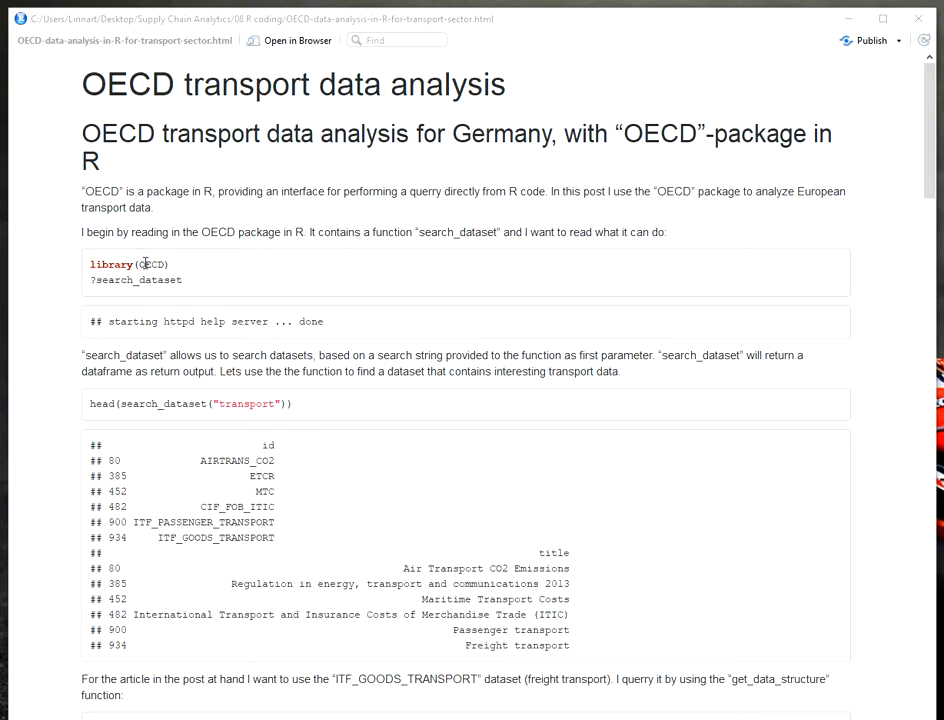
{"action": "double_click", "coordinate": [150, 264]}
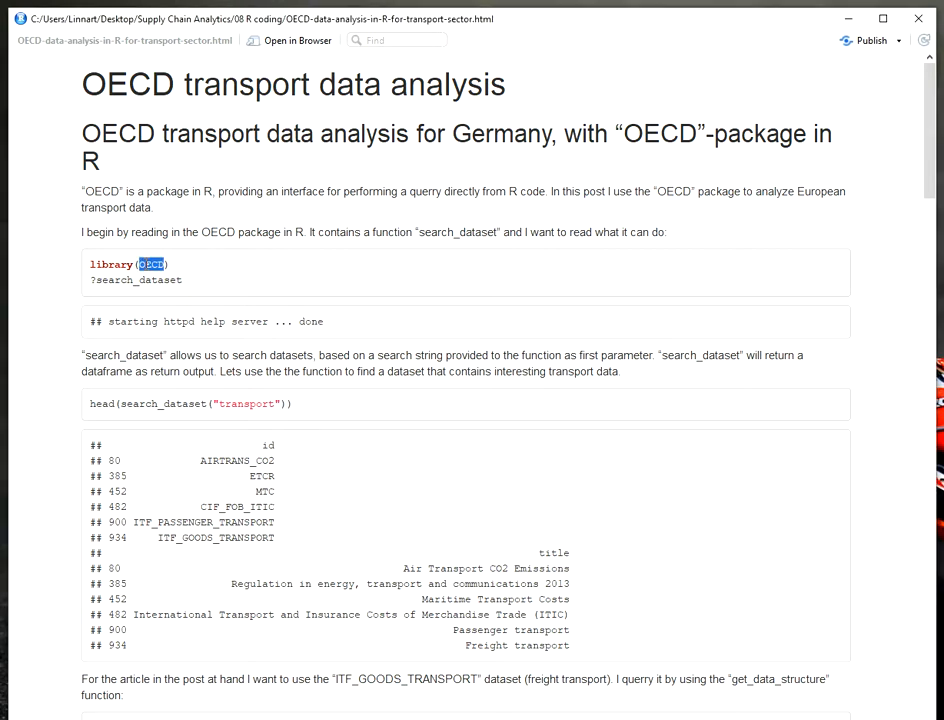
{"action": "scroll", "scroll_direction": "down", "scroll_amount": 3}
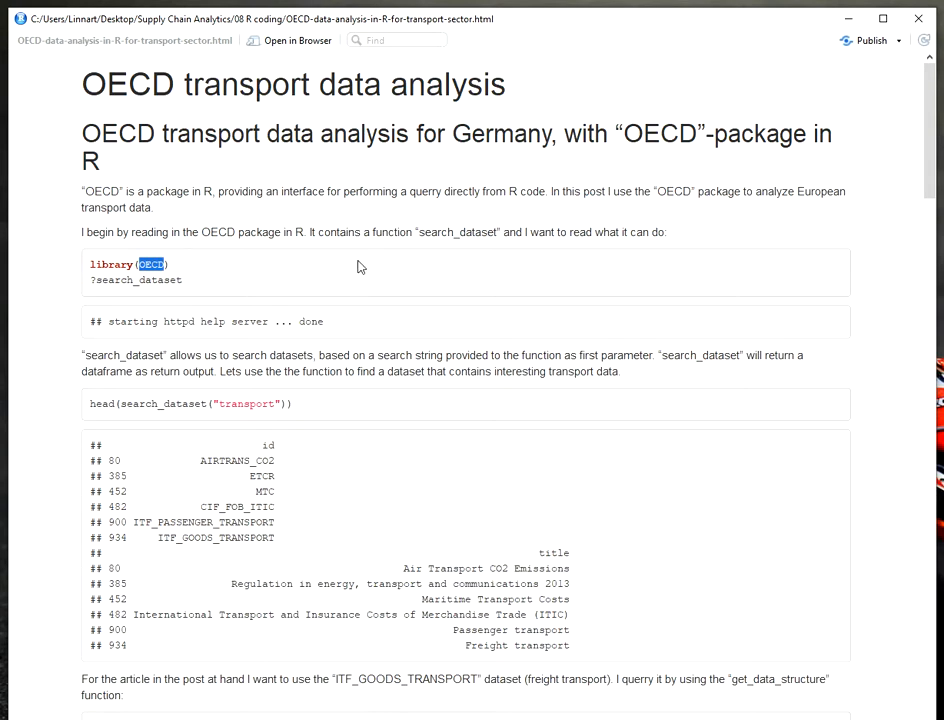
{"action": "mouse_move", "coordinate": [320, 498]}
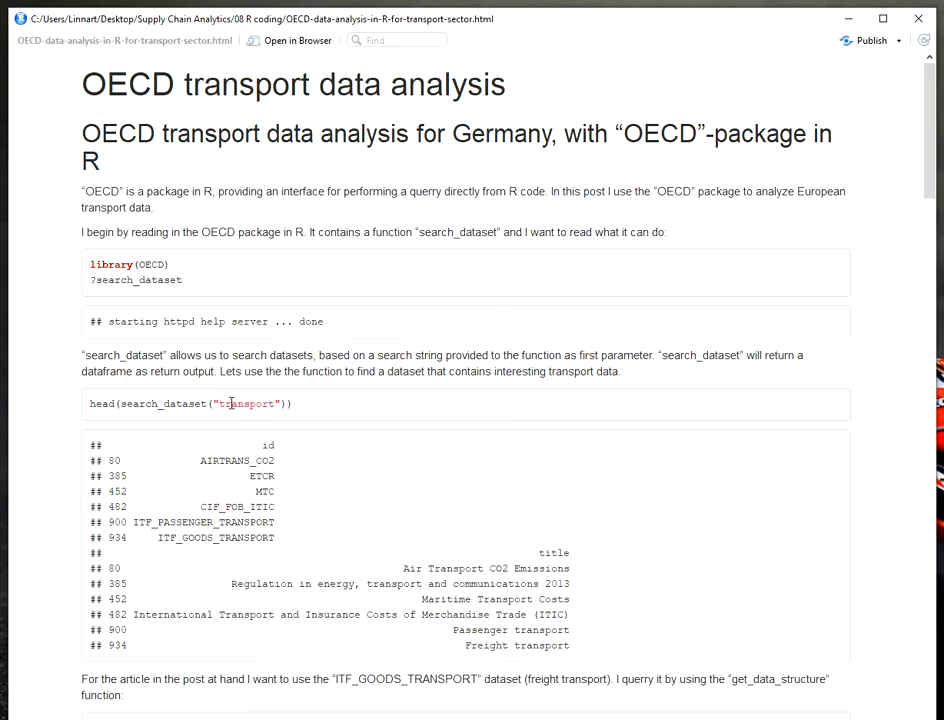
{"action": "mouse_move", "coordinate": [264, 400]}
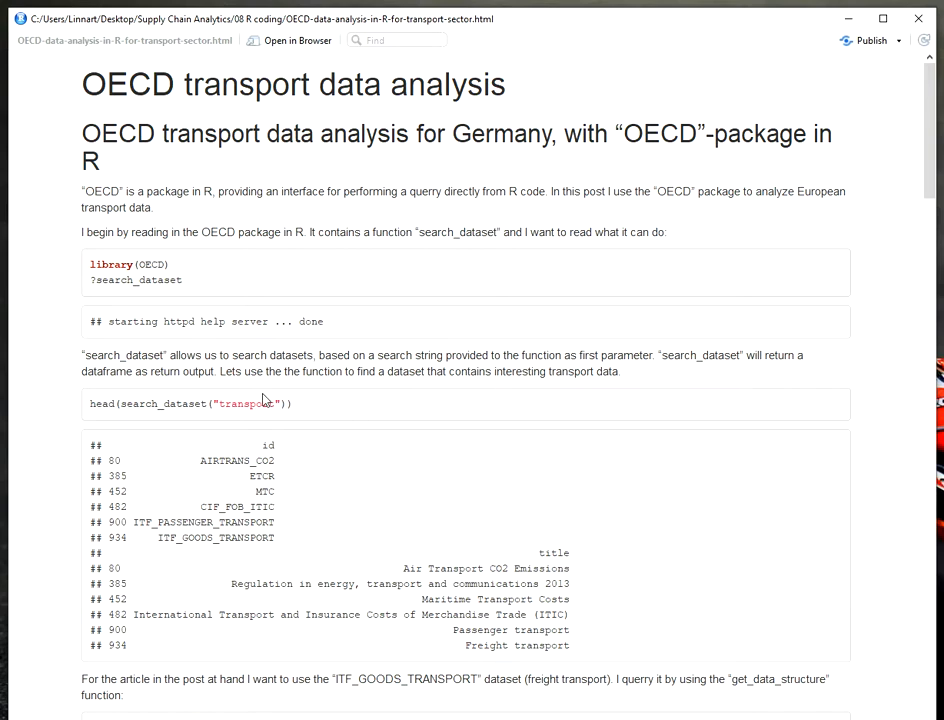
{"action": "scroll", "scroll_direction": "down", "scroll_amount": 3}
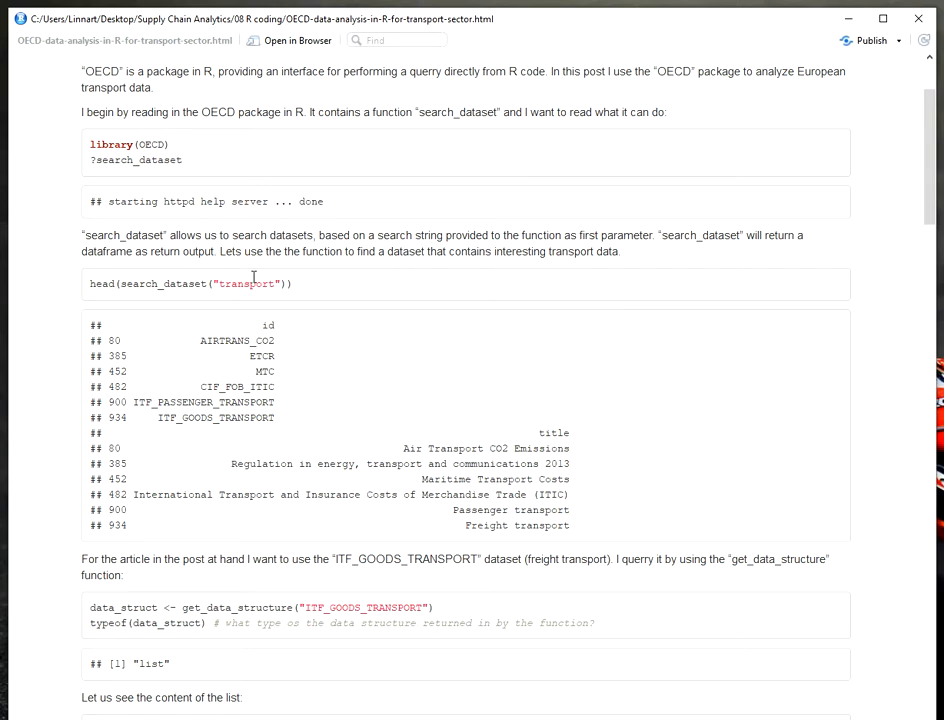
{"action": "mouse_move", "coordinate": [536, 512]}
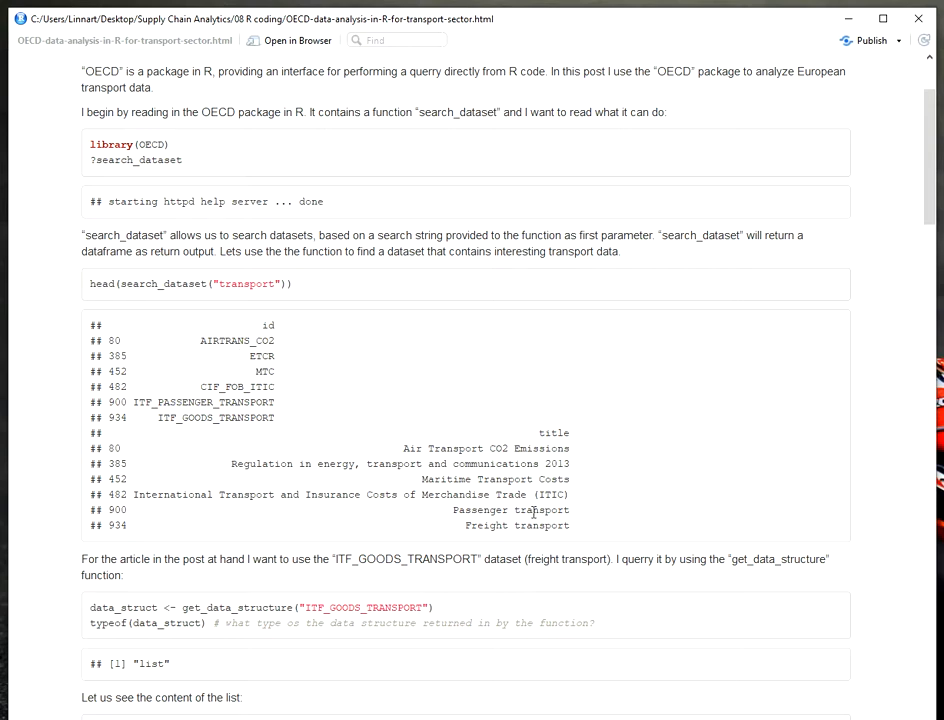
{"action": "mouse_move", "coordinate": [244, 428]}
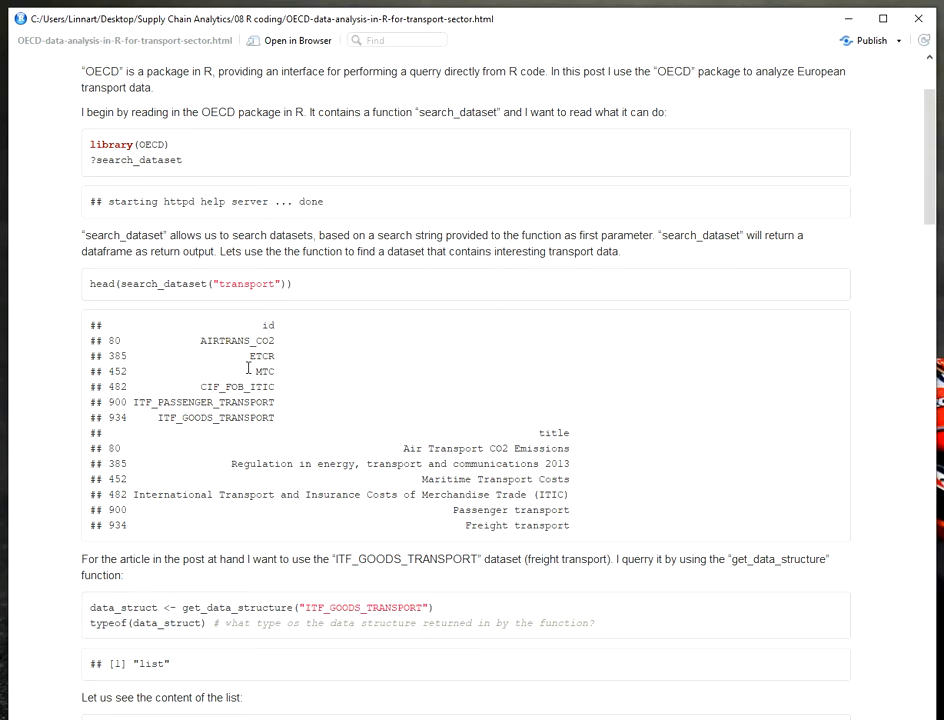
{"action": "mouse_move", "coordinate": [242, 416]}
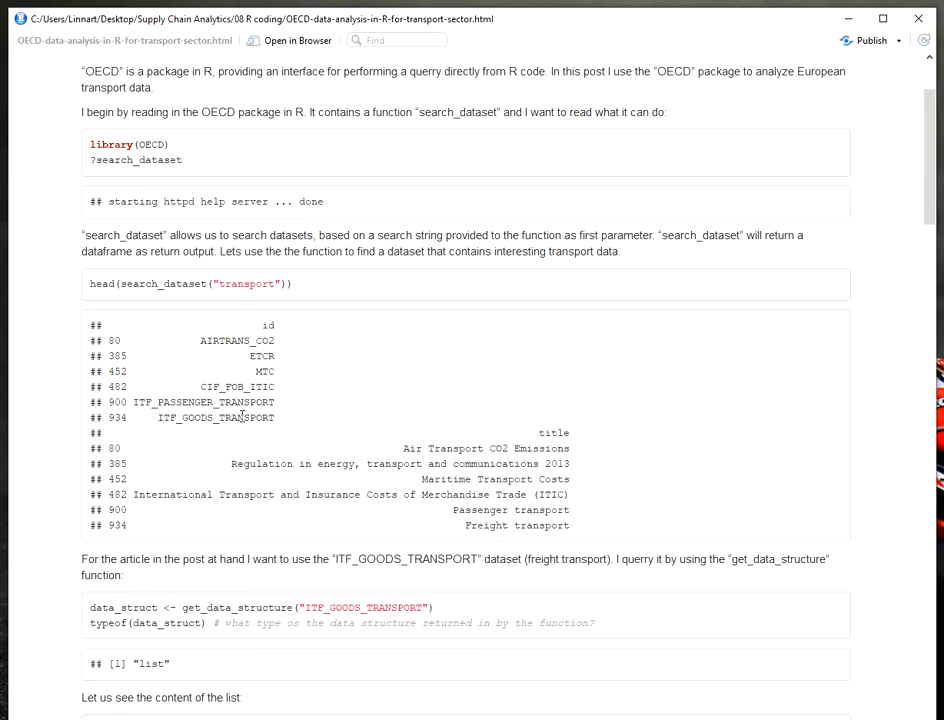
{"action": "scroll", "scroll_direction": "down", "scroll_amount": 3}
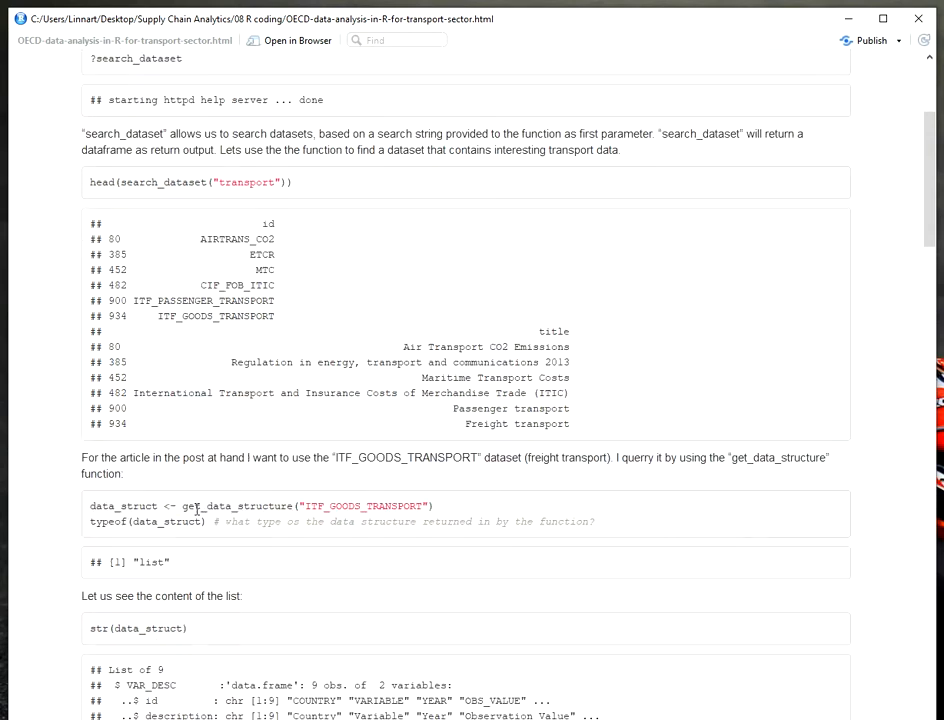
{"action": "double_click", "coordinate": [238, 504]}
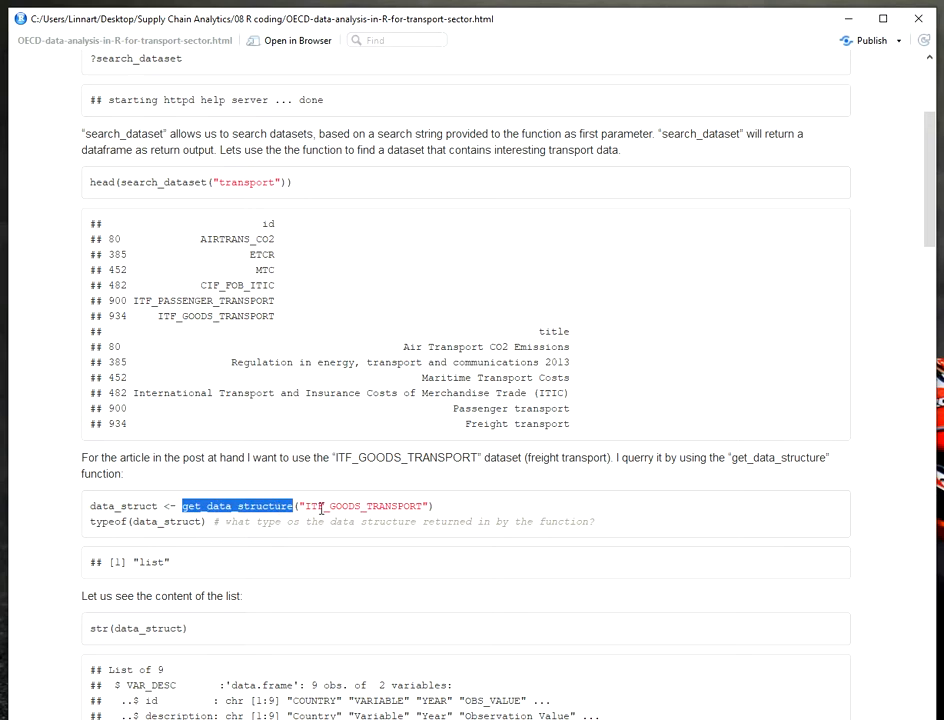
{"action": "mouse_move", "coordinate": [278, 436]}
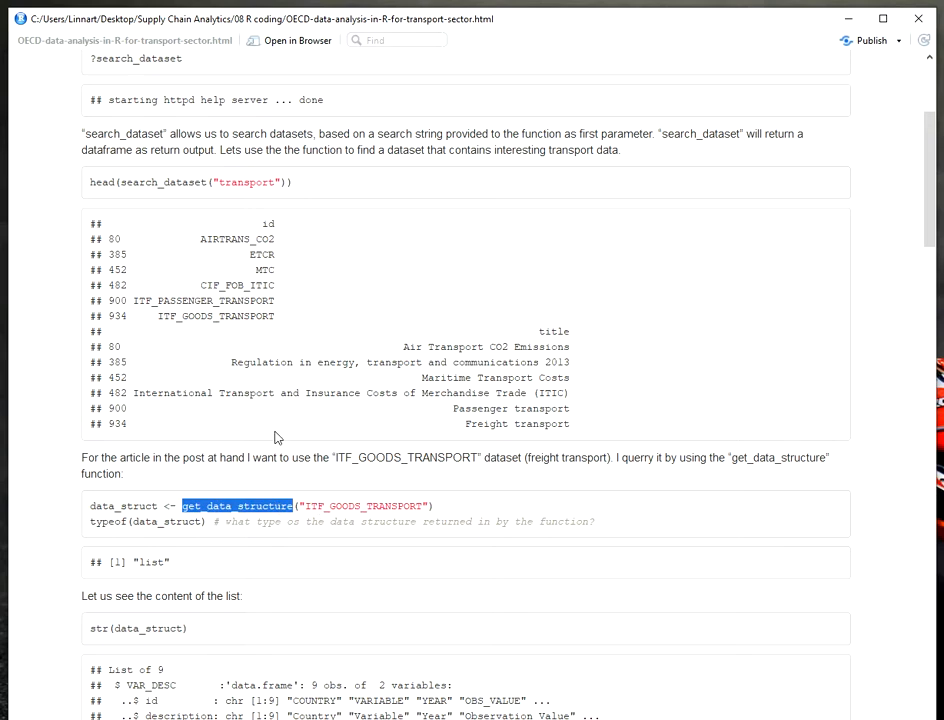
{"action": "mouse_move", "coordinate": [160, 252]}
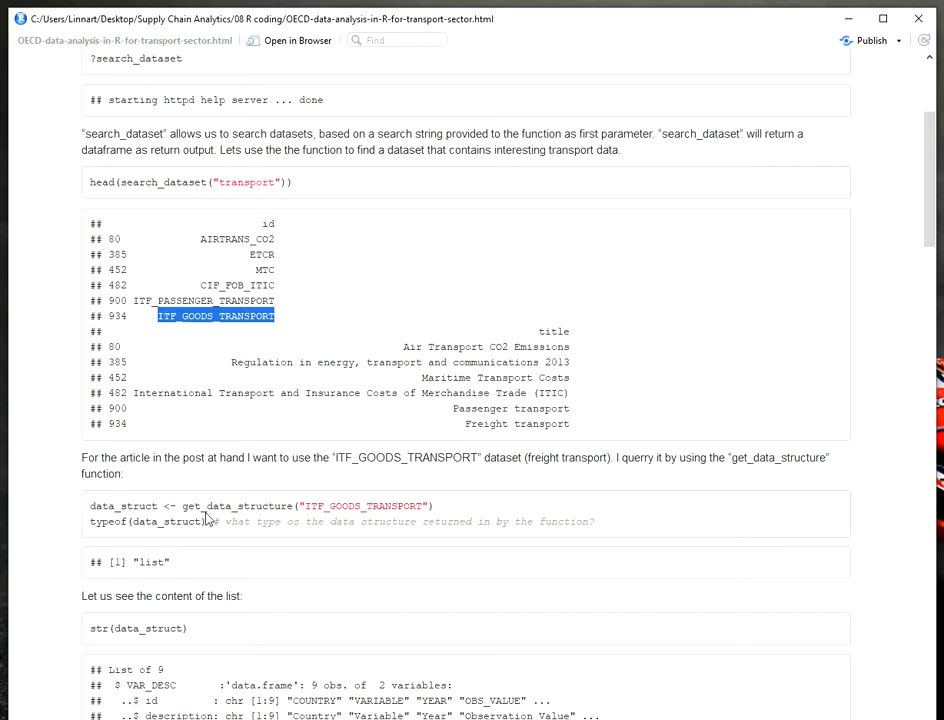
{"action": "double_click", "coordinate": [364, 504]}
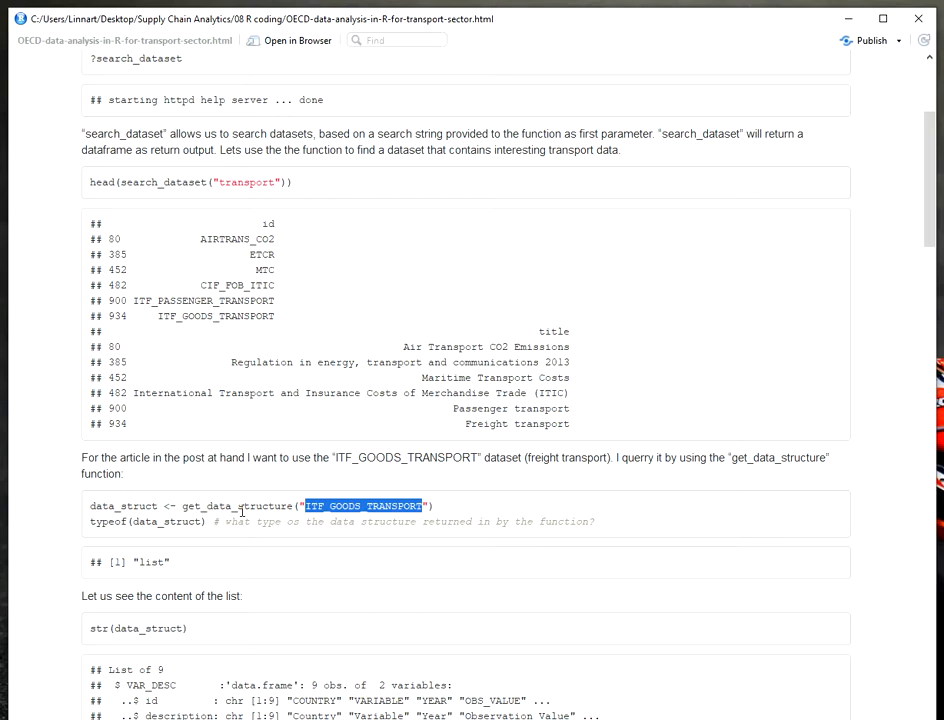
{"action": "scroll", "scroll_direction": "down", "scroll_amount": 3}
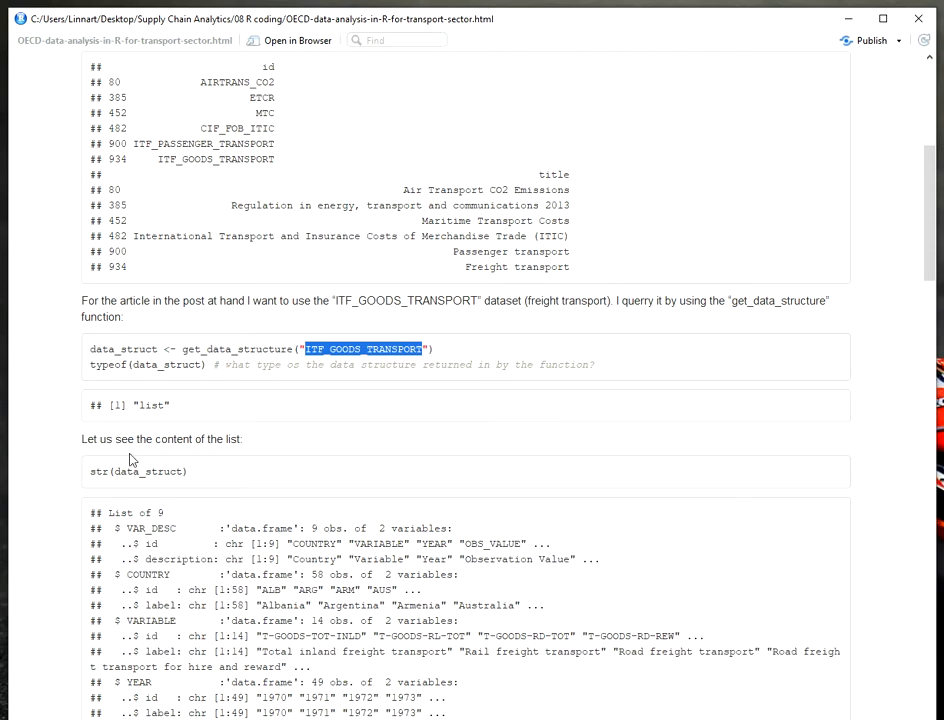
{"action": "mouse_move", "coordinate": [148, 400]}
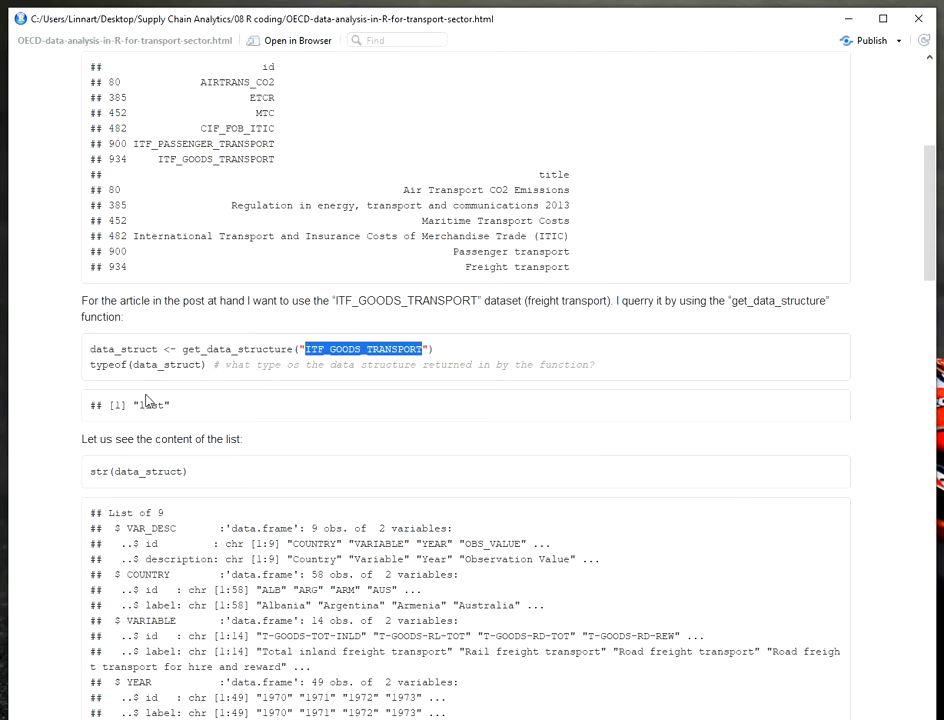
{"action": "mouse_move", "coordinate": [212, 344]}
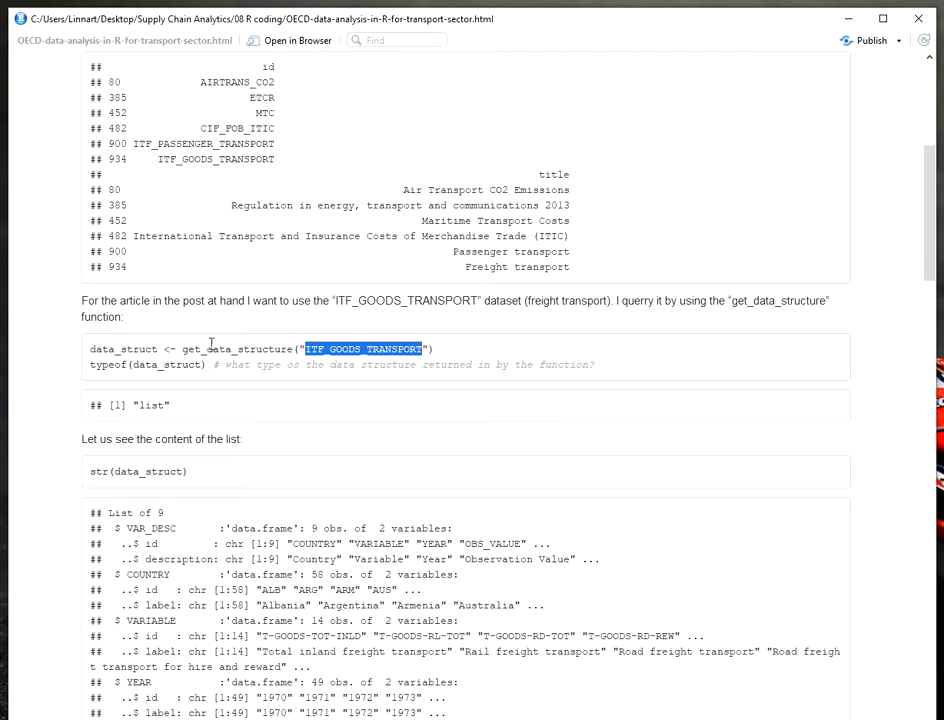
{"action": "scroll", "scroll_direction": "down", "scroll_amount": 3}
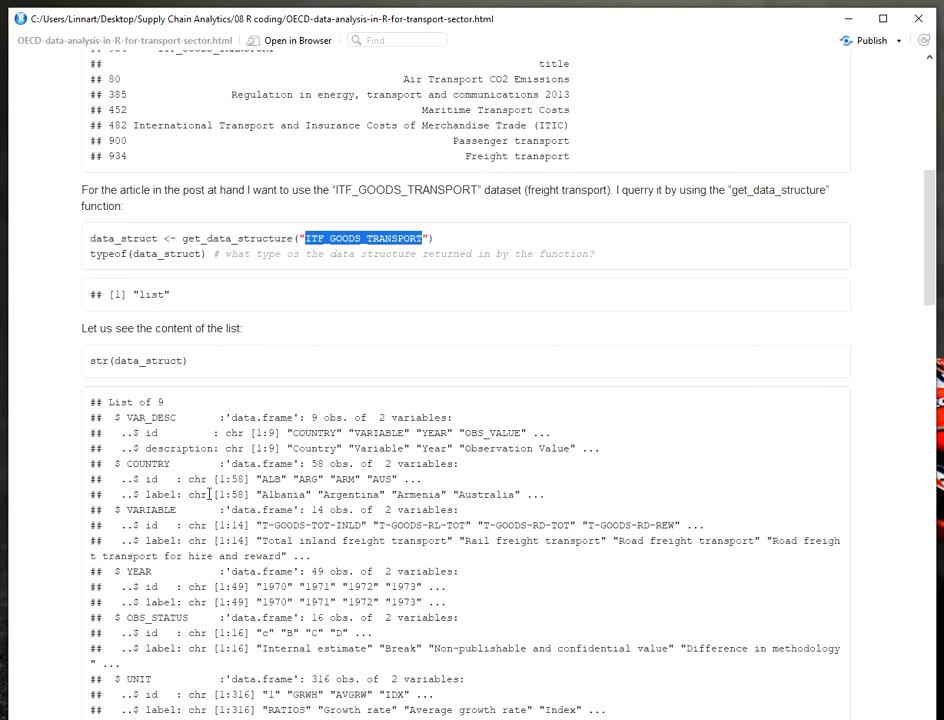
{"action": "scroll", "scroll_direction": "down", "scroll_amount": 3}
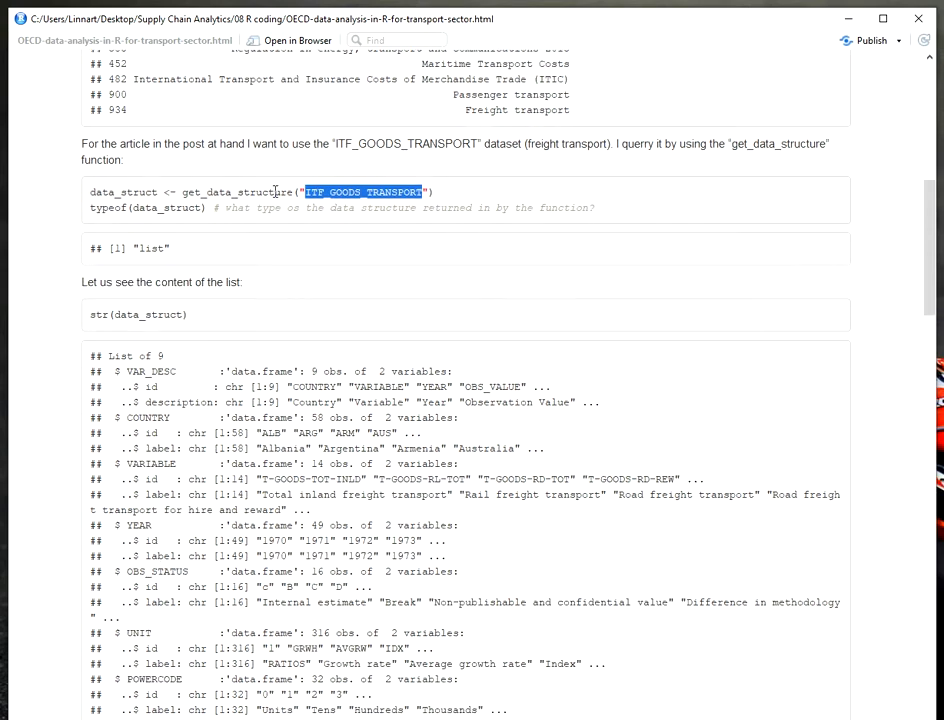
{"action": "scroll", "scroll_direction": "down", "scroll_amount": 3}
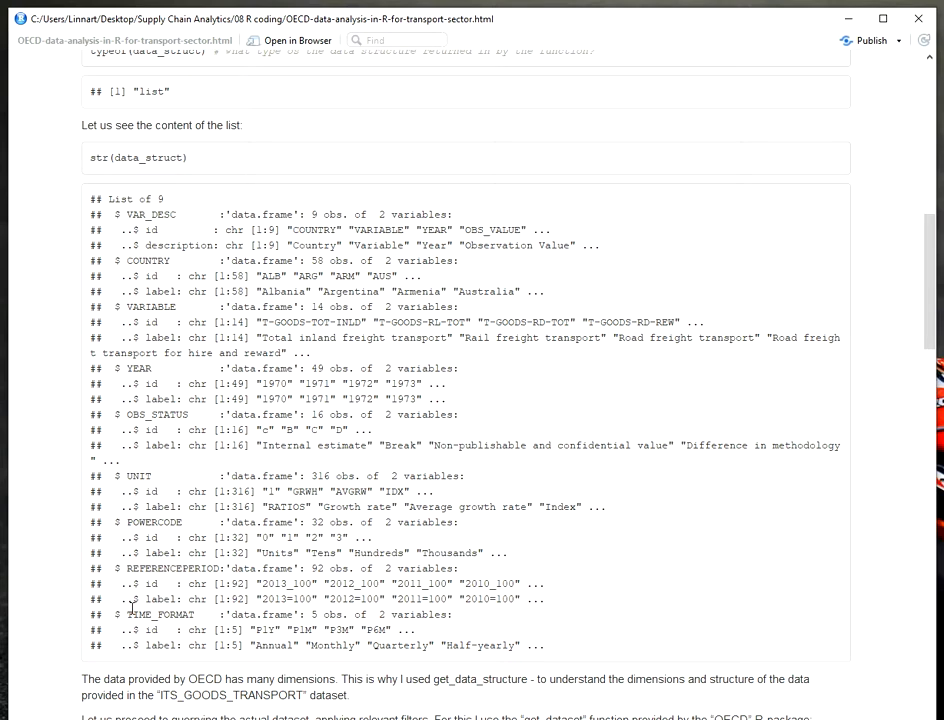
{"action": "mouse_move", "coordinate": [300, 468]}
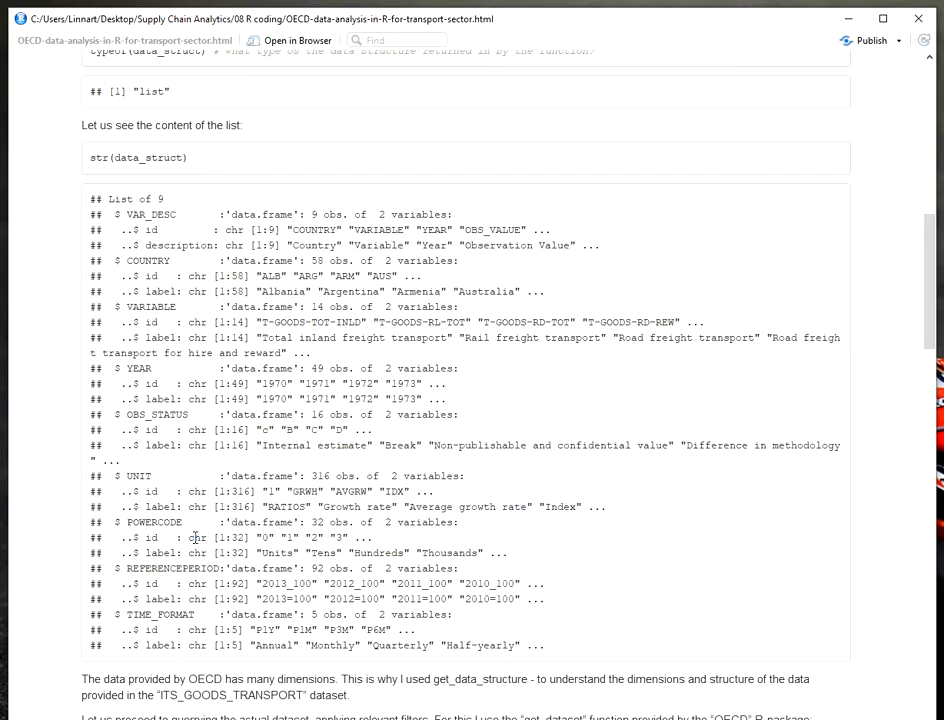
{"action": "scroll", "scroll_direction": "down", "scroll_amount": 3}
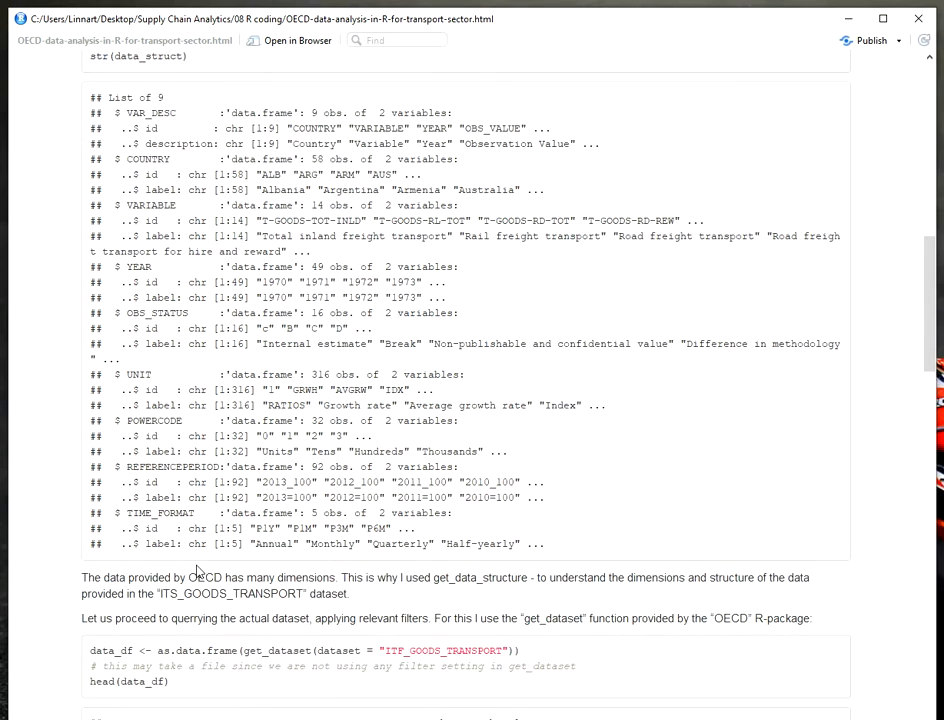
{"action": "scroll", "scroll_direction": "down", "scroll_amount": 3}
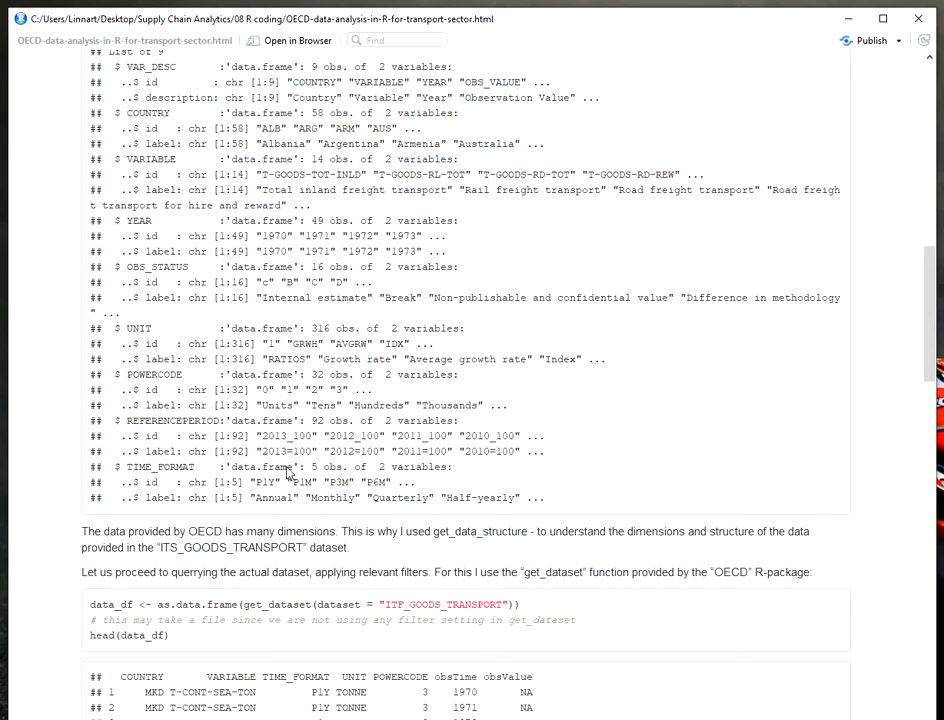
{"action": "scroll", "scroll_direction": "down", "scroll_amount": 3}
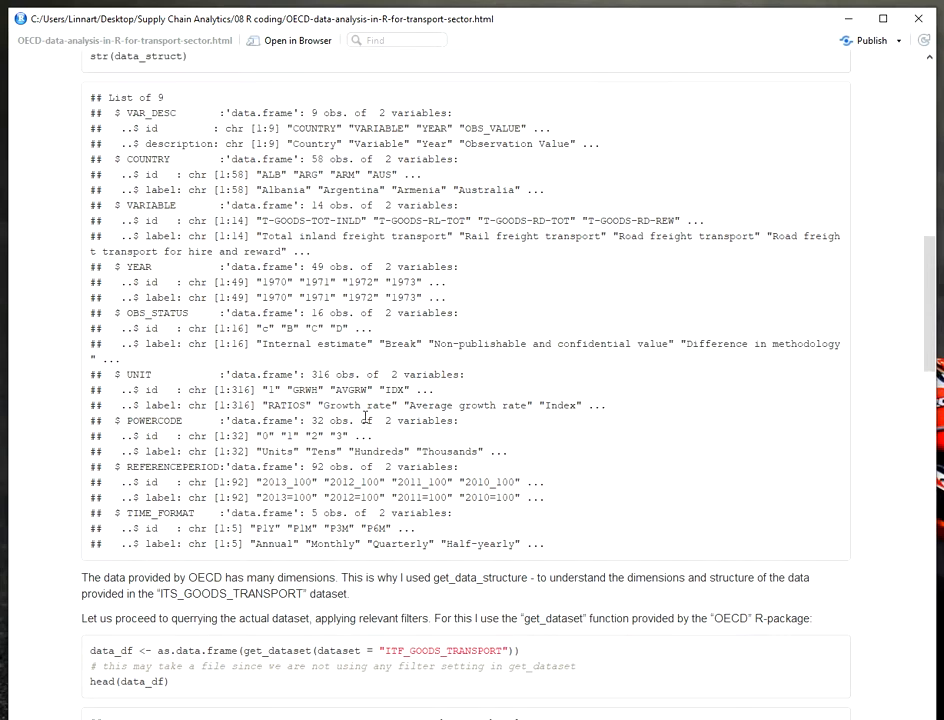
{"action": "scroll", "scroll_direction": "down", "scroll_amount": 3}
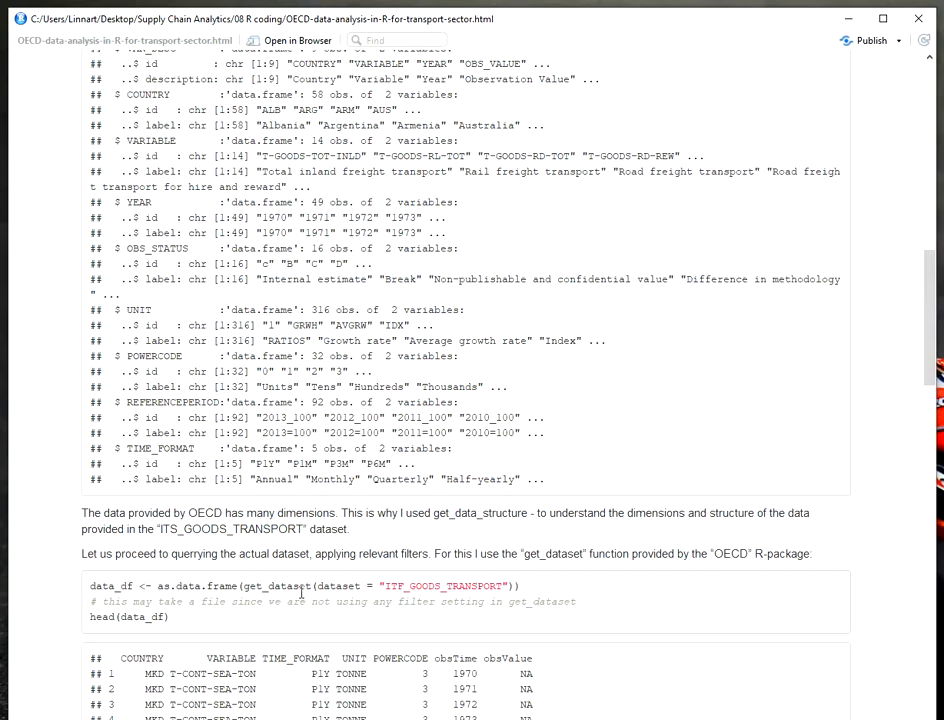
{"action": "mouse_move", "coordinate": [444, 600]}
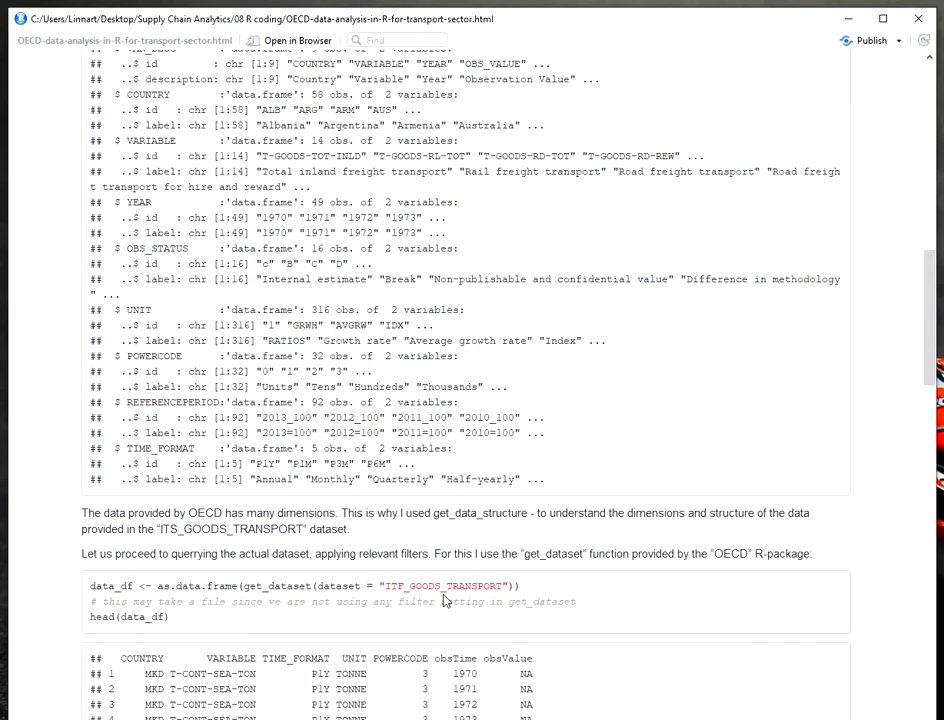
{"action": "double_click", "coordinate": [276, 584]}
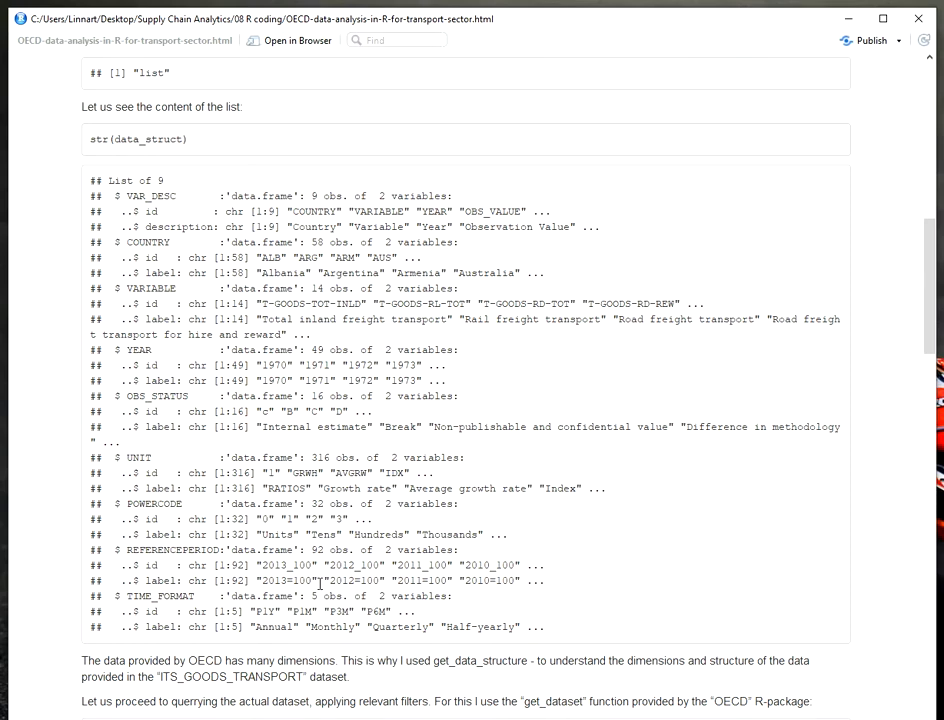
{"action": "scroll", "scroll_direction": "down", "scroll_amount": 3}
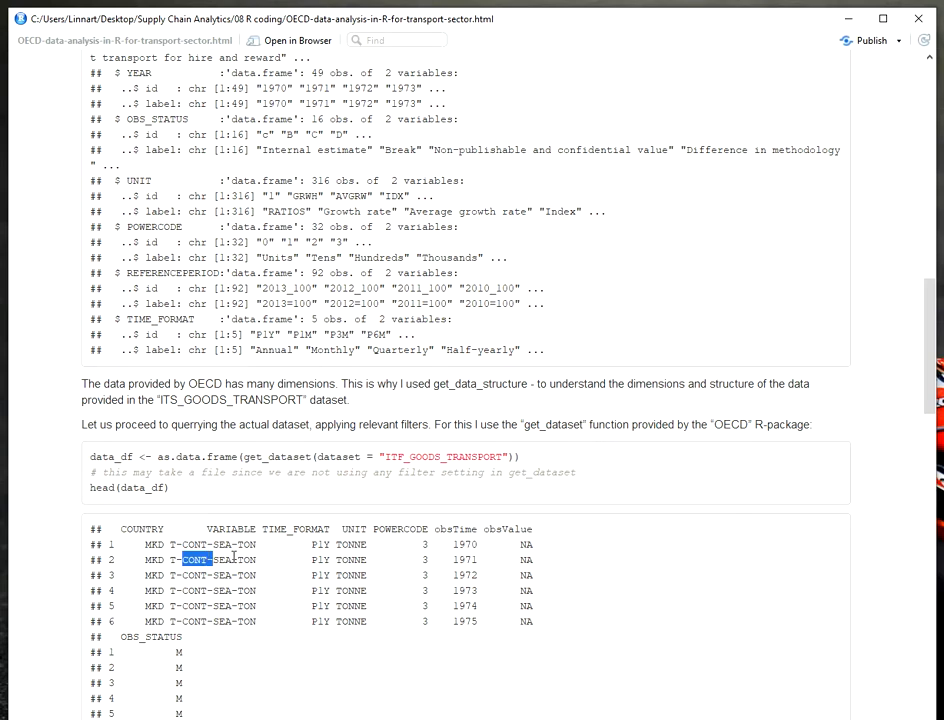
{"action": "mouse_move", "coordinate": [322, 540]}
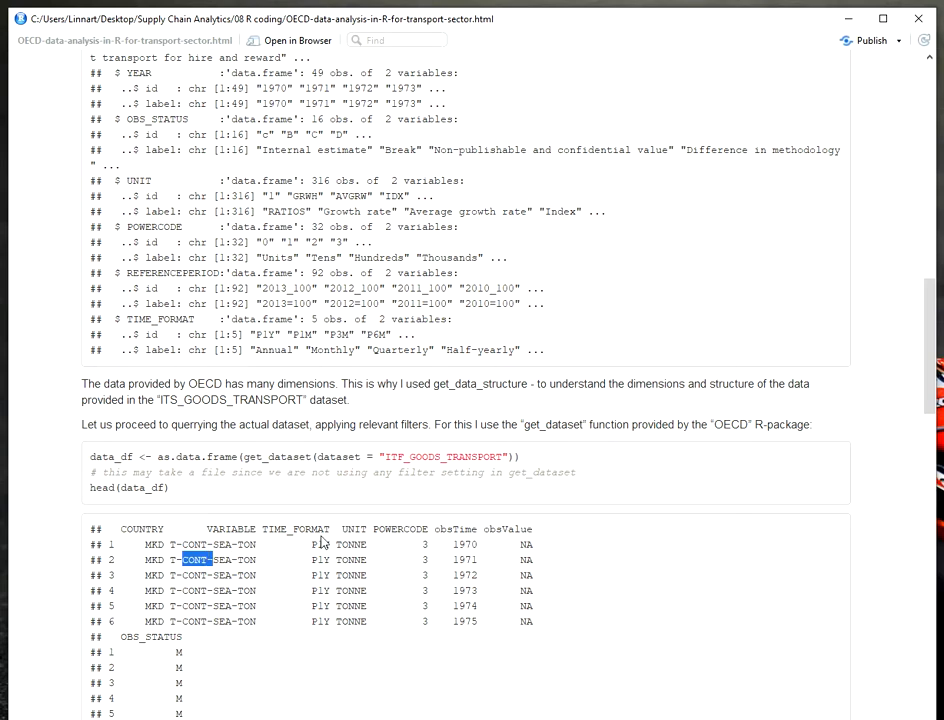
{"action": "mouse_move", "coordinate": [404, 556]}
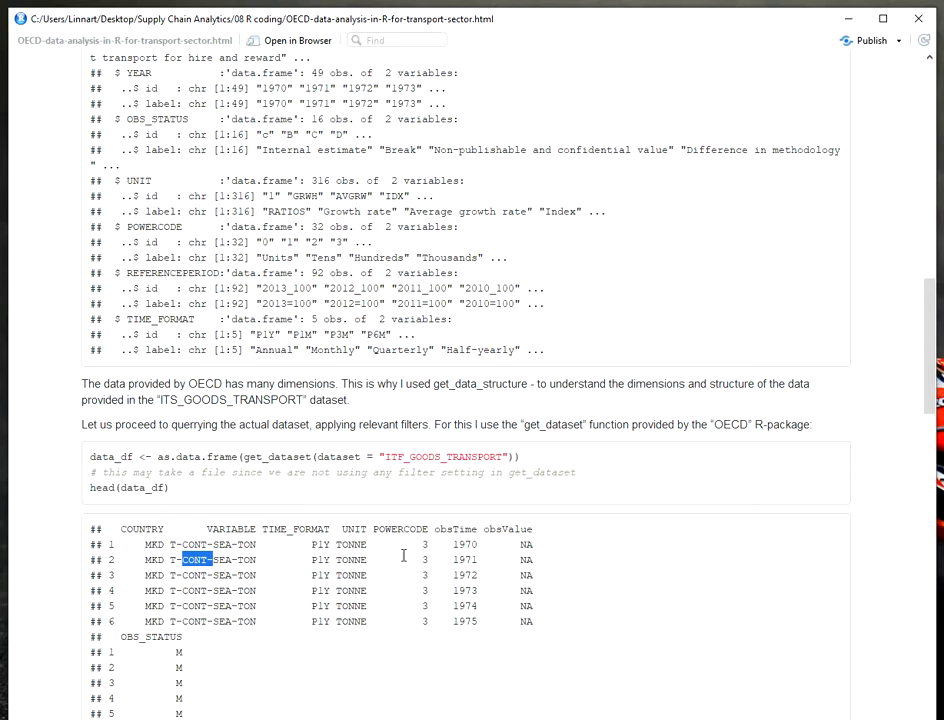
{"action": "mouse_move", "coordinate": [486, 472]}
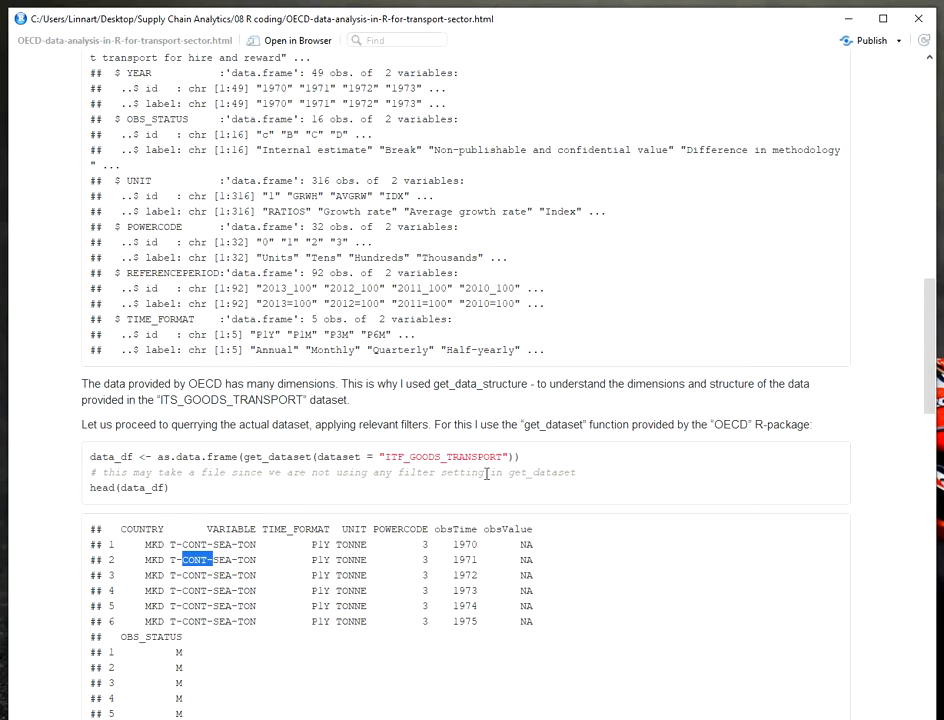
{"action": "mouse_move", "coordinate": [464, 616]}
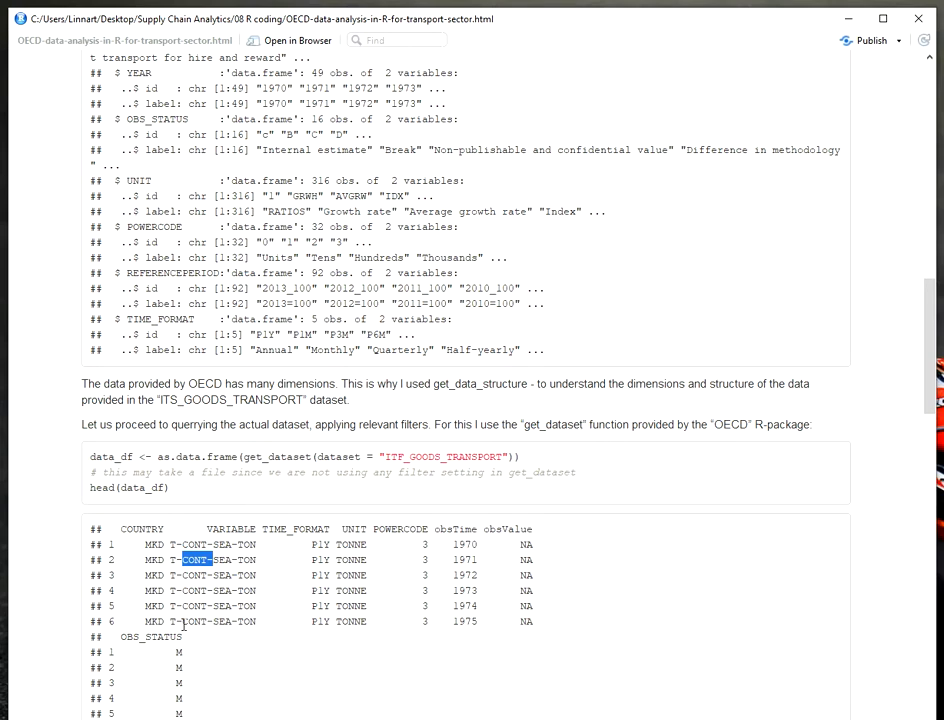
{"action": "scroll", "scroll_direction": "down", "scroll_amount": 3}
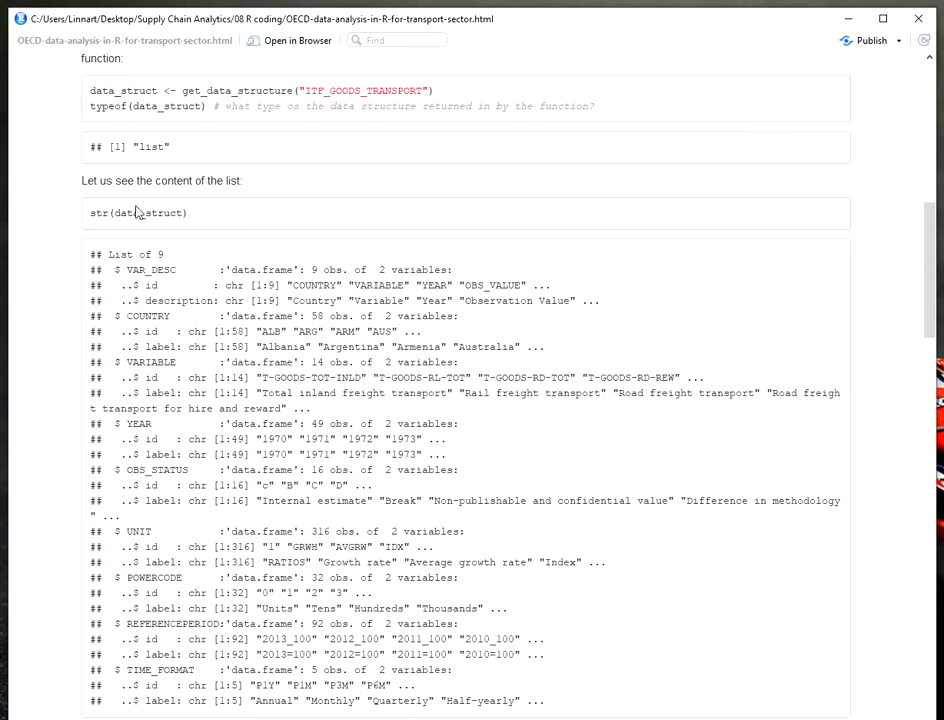
{"action": "double_click", "coordinate": [148, 212]}
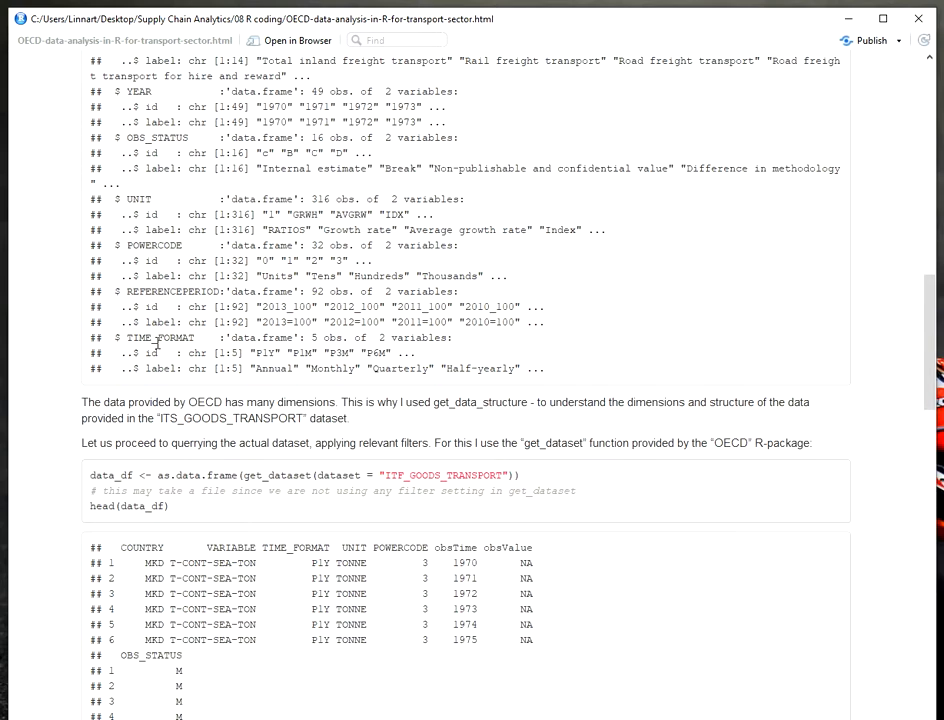
{"action": "scroll", "scroll_direction": "down", "scroll_amount": 3}
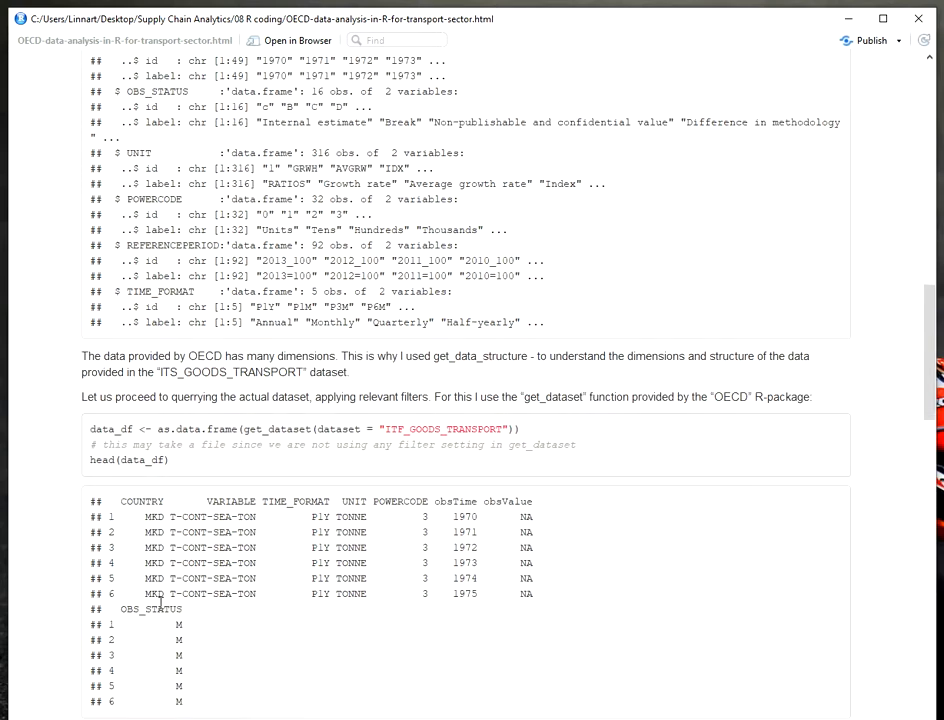
{"action": "double_click", "coordinate": [150, 608]}
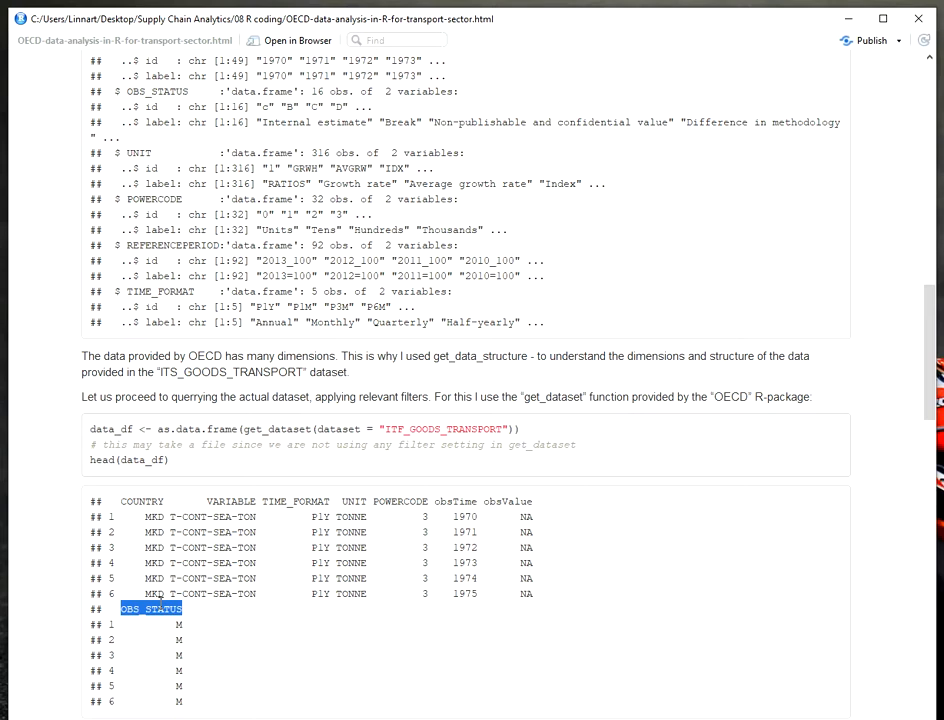
{"action": "scroll", "scroll_direction": "down", "scroll_amount": 3}
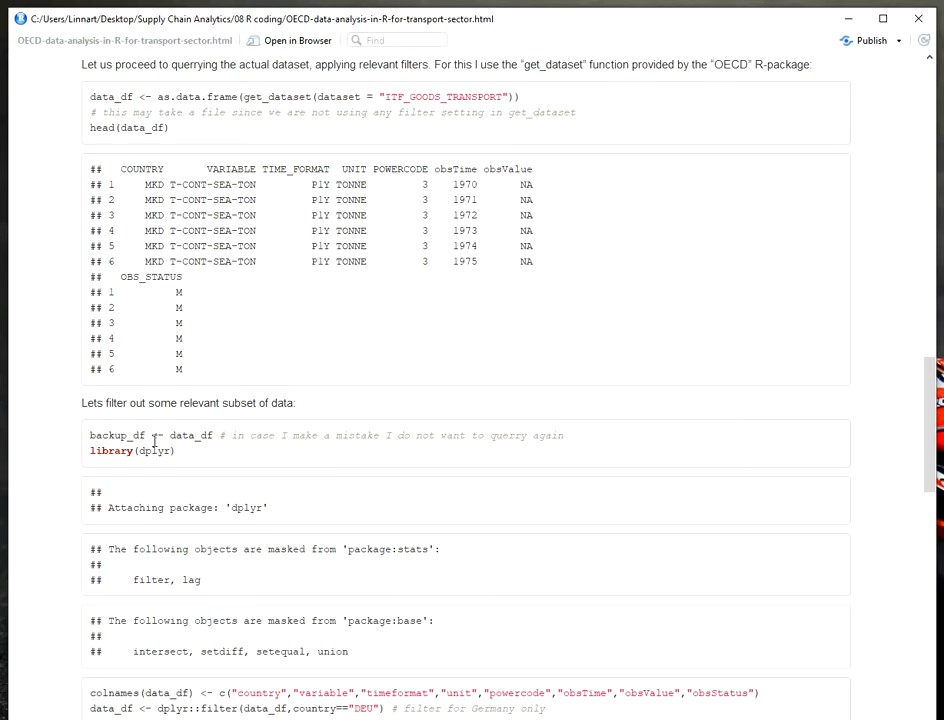
{"action": "scroll", "scroll_direction": "down", "scroll_amount": 3}
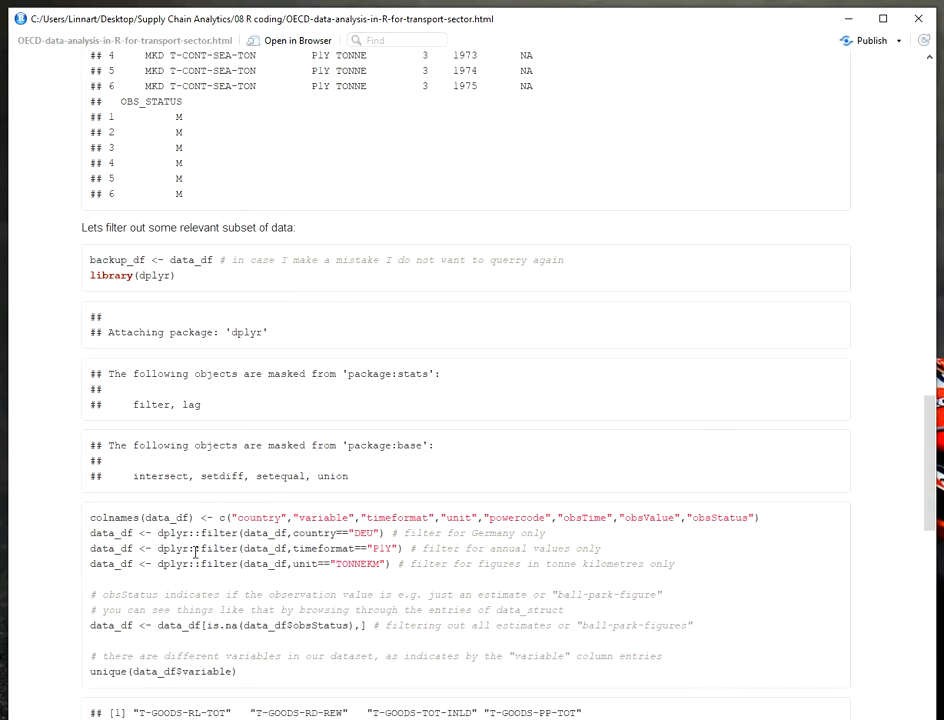
{"action": "mouse_move", "coordinate": [224, 548]}
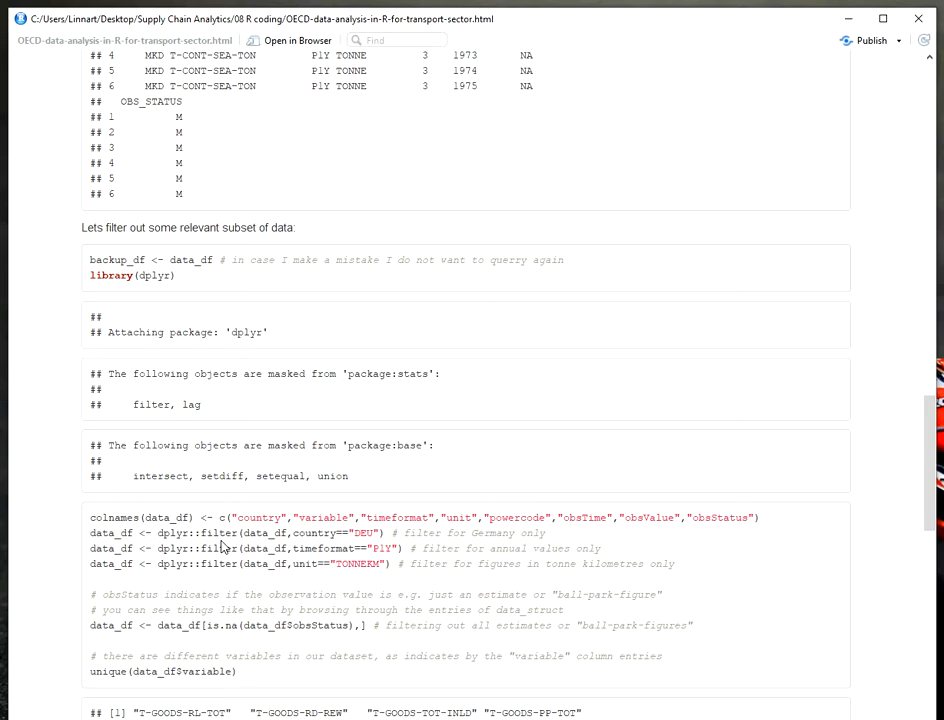
{"action": "mouse_move", "coordinate": [296, 532]}
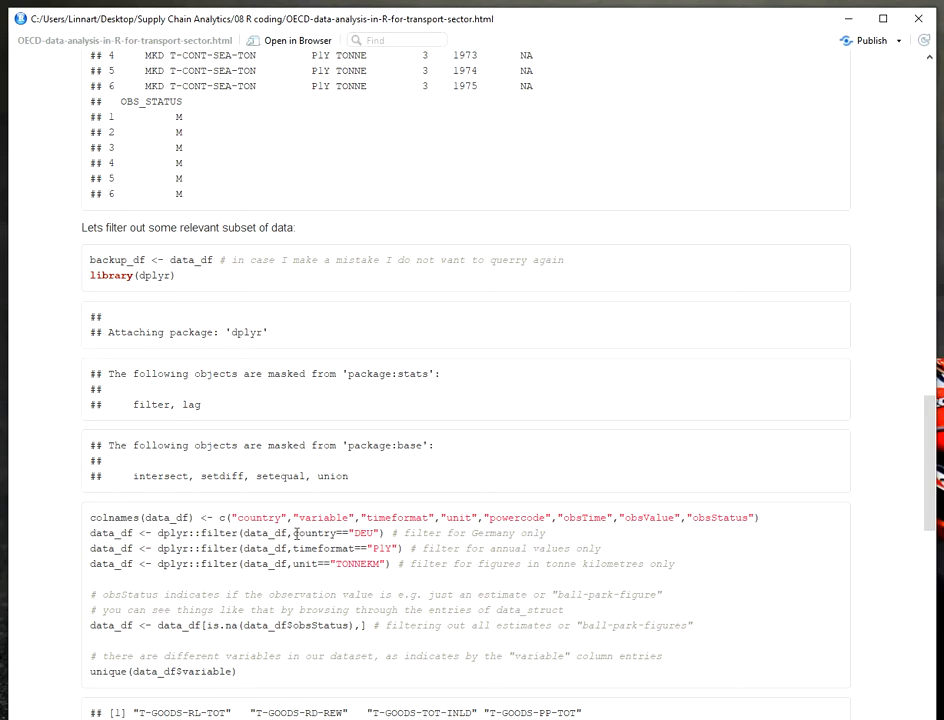
{"action": "double_click", "coordinate": [258, 516]}
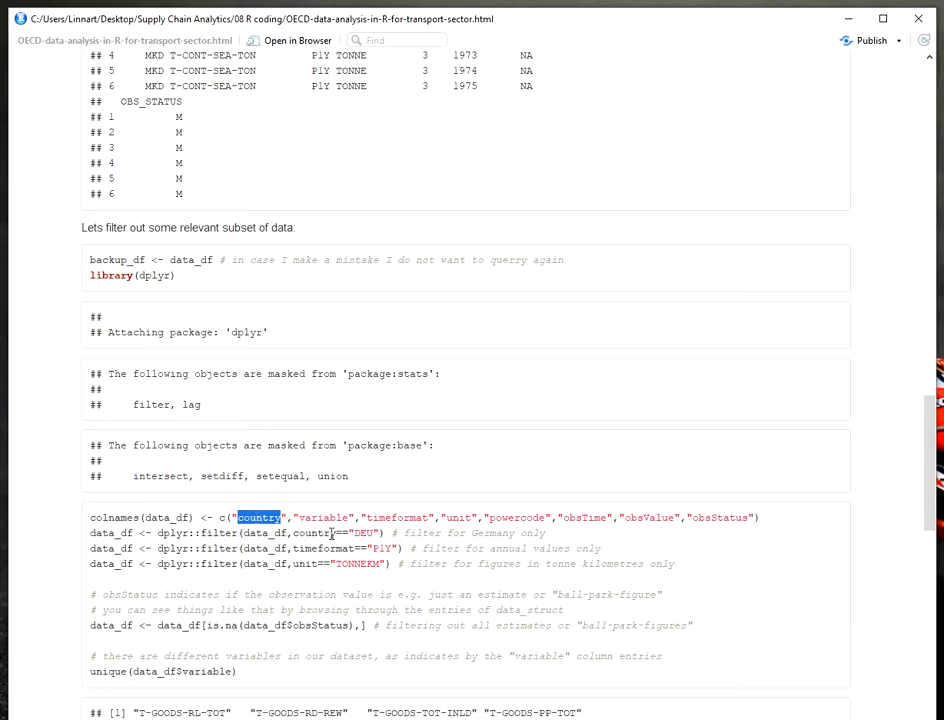
{"action": "double_click", "coordinate": [316, 532]}
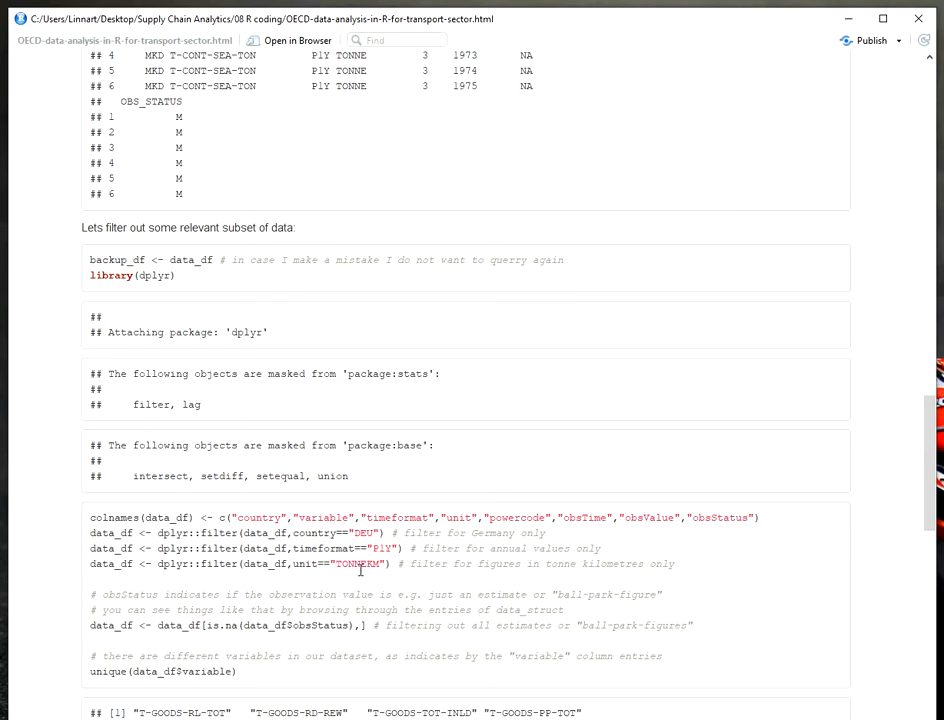
{"action": "scroll", "scroll_direction": "down", "scroll_amount": 3}
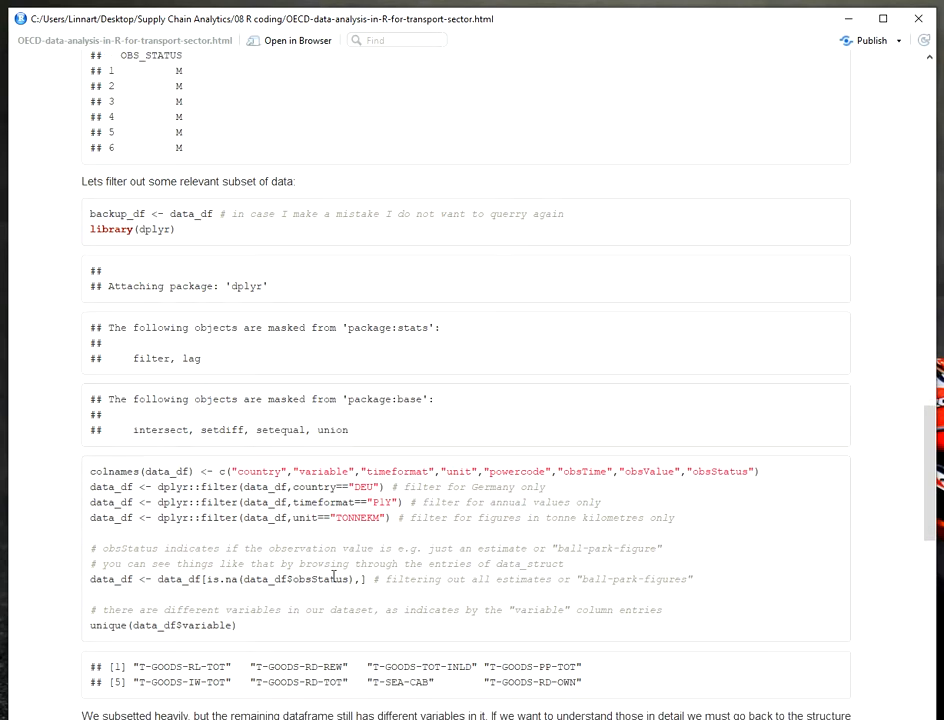
{"action": "double_click", "coordinate": [318, 580]}
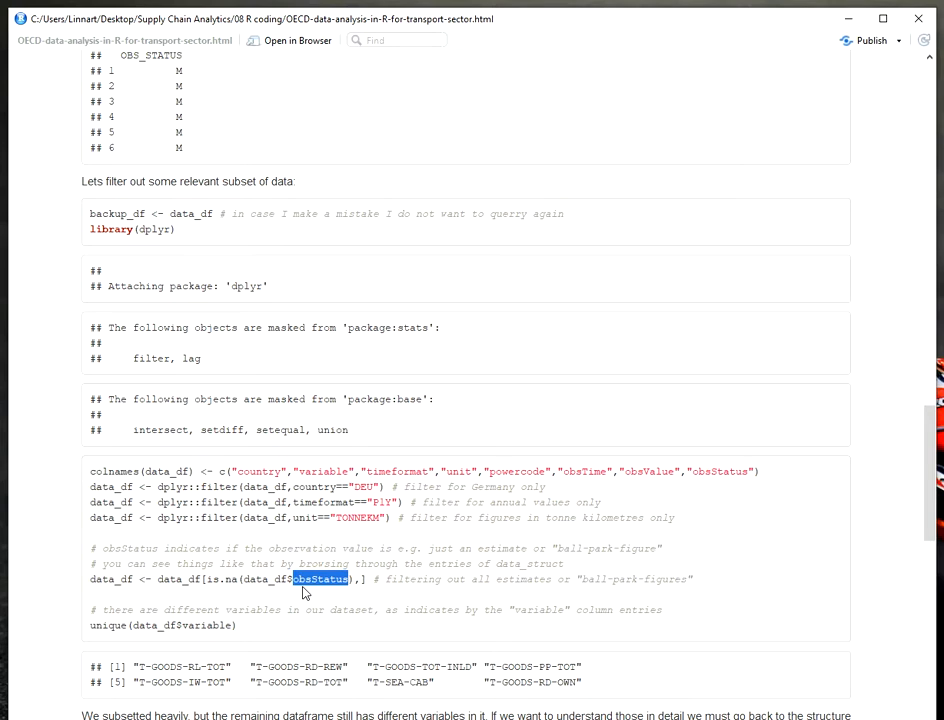
{"action": "scroll", "scroll_direction": "down", "scroll_amount": 3}
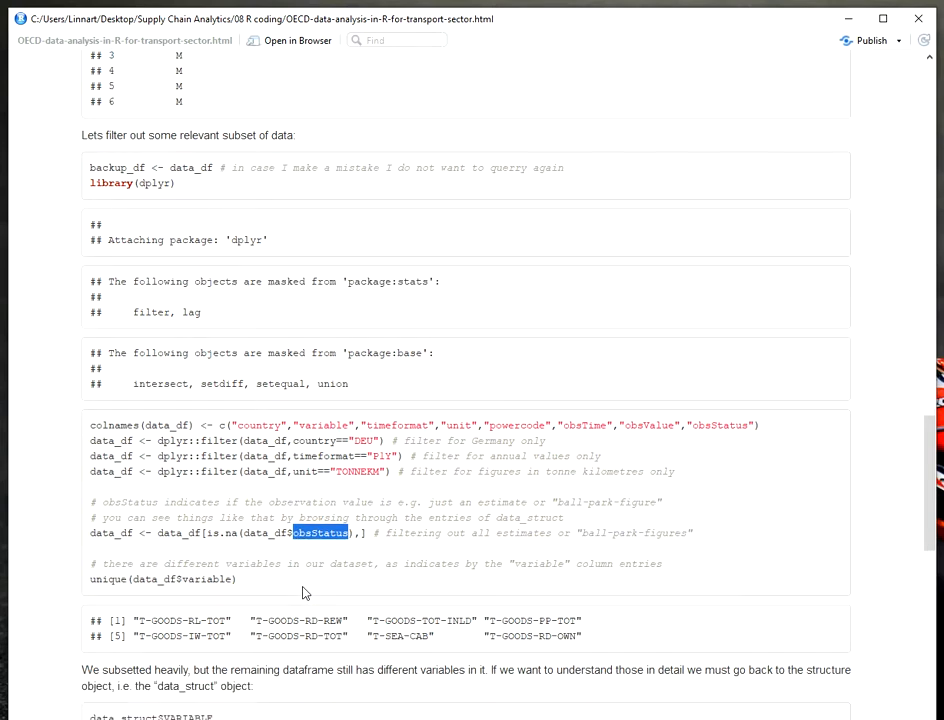
{"action": "mouse_move", "coordinate": [392, 486]}
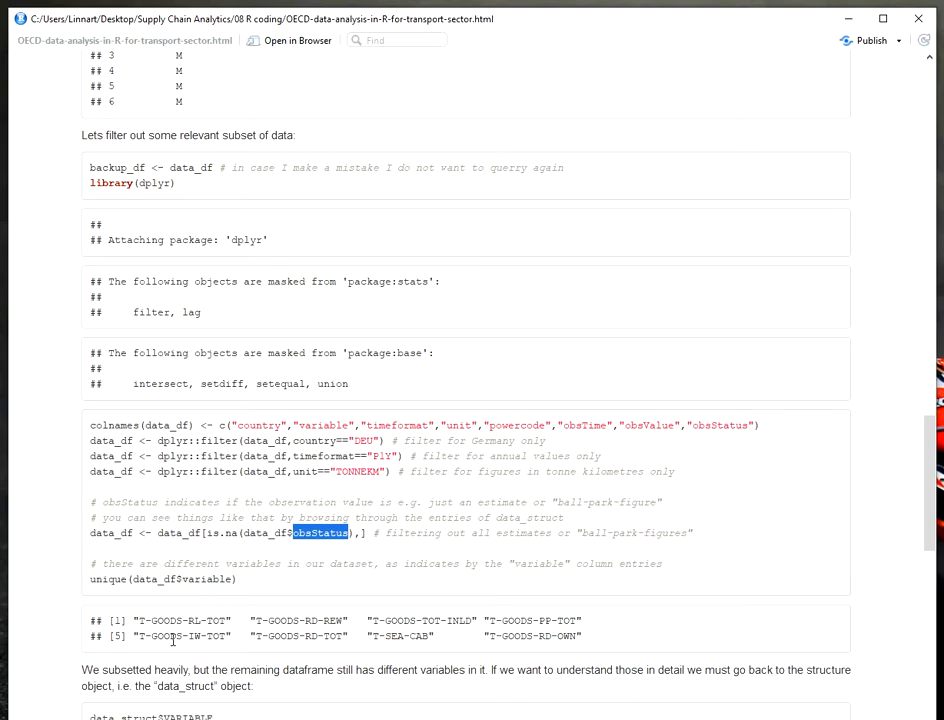
{"action": "scroll", "scroll_direction": "down", "scroll_amount": 3}
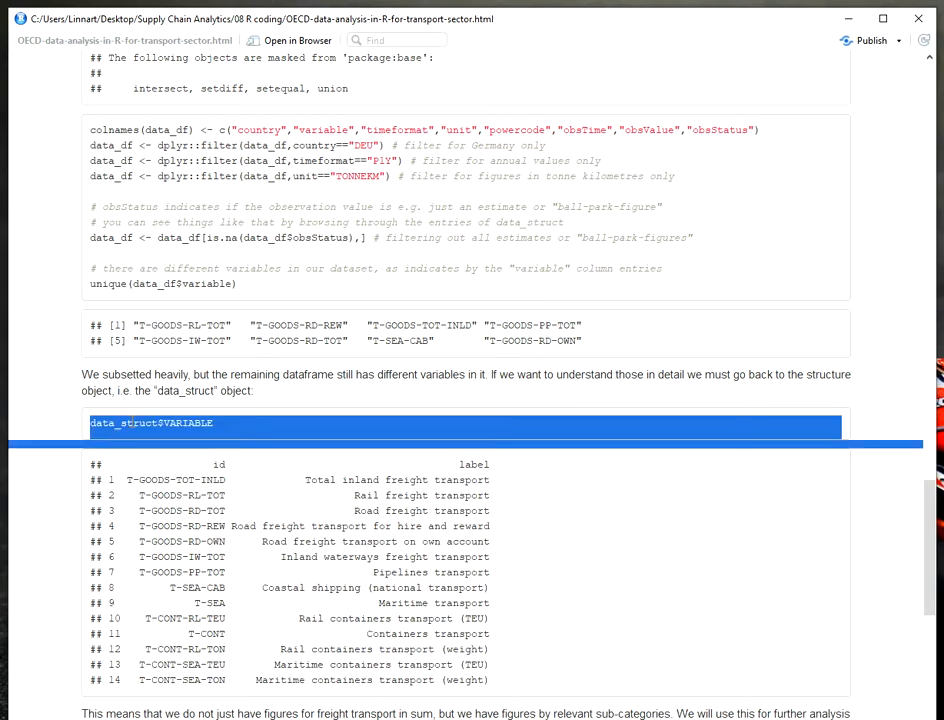
{"action": "double_click", "coordinate": [124, 422]}
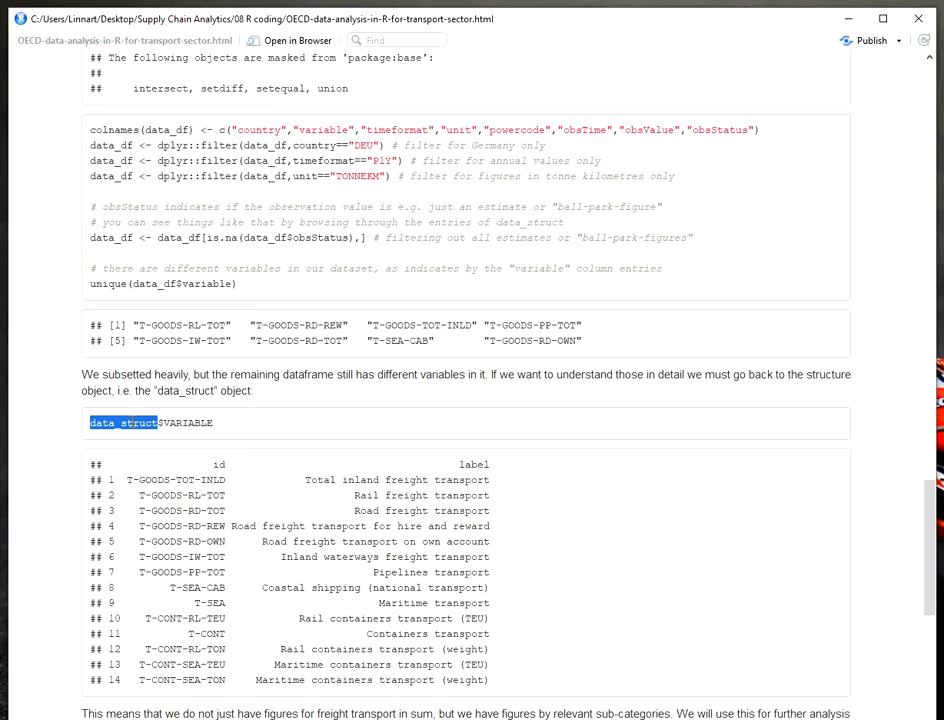
{"action": "left_click", "coordinate": [164, 422]}
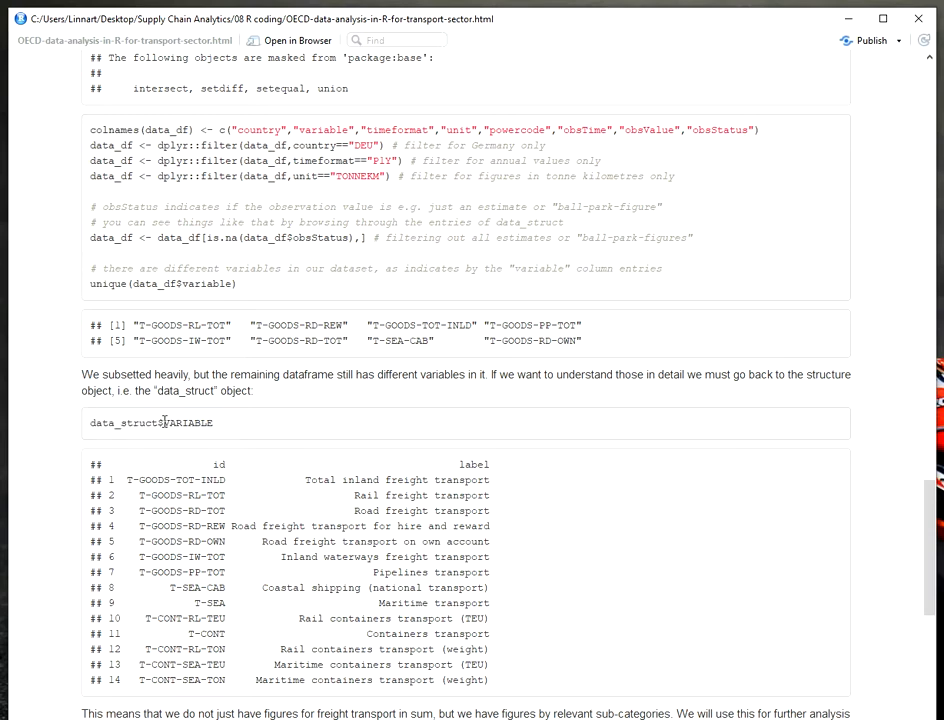
{"action": "mouse_move", "coordinate": [196, 356]}
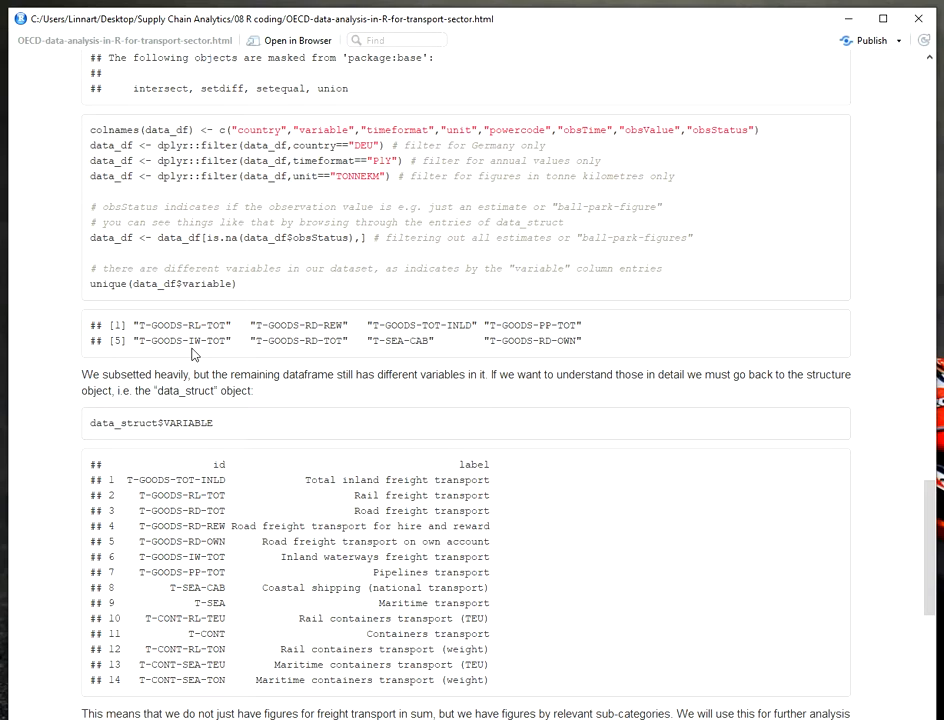
{"action": "mouse_move", "coordinate": [246, 420]}
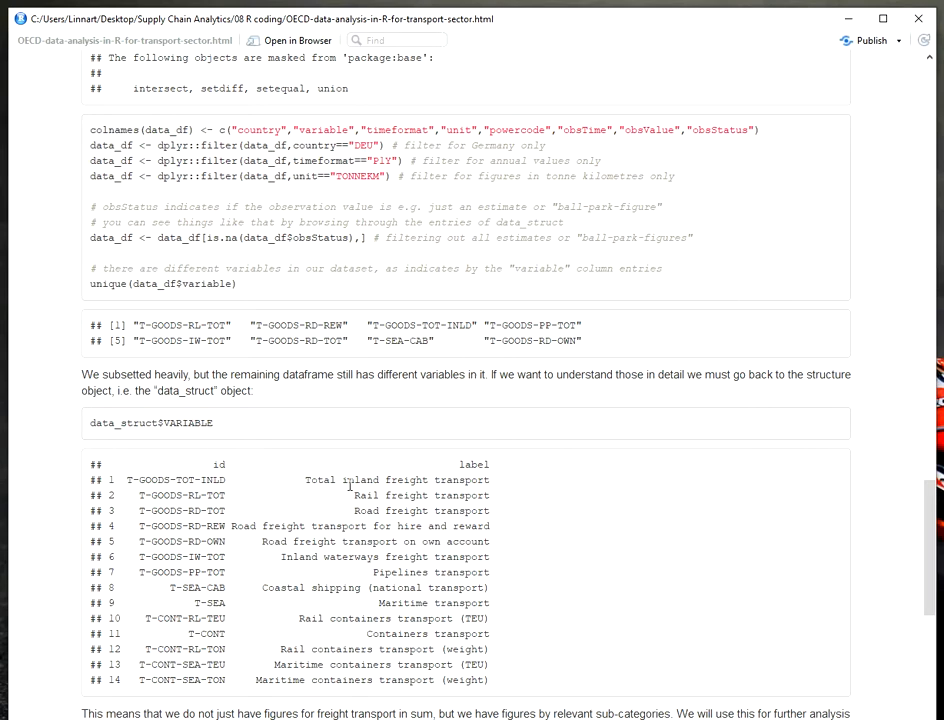
{"action": "double_click", "coordinate": [156, 480]}
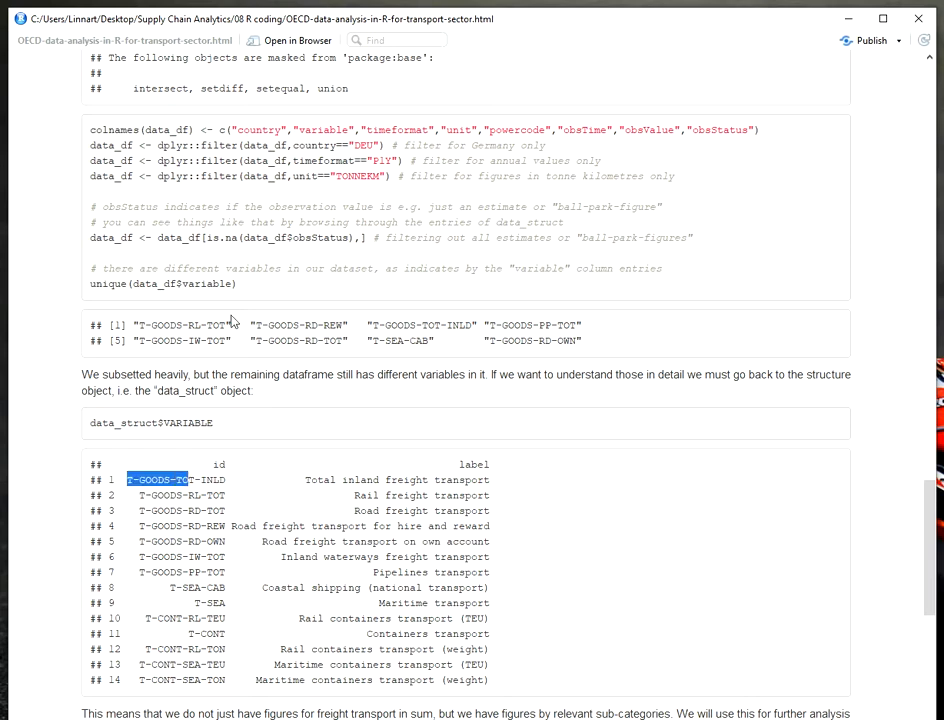
{"action": "mouse_move", "coordinate": [248, 368]}
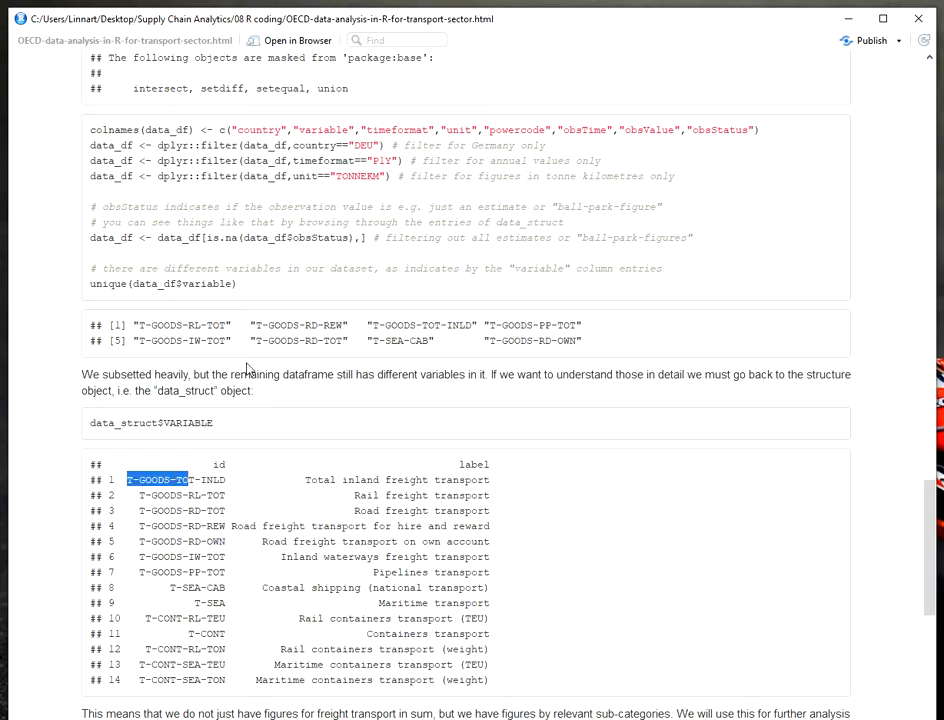
{"action": "double_click", "coordinate": [398, 324]}
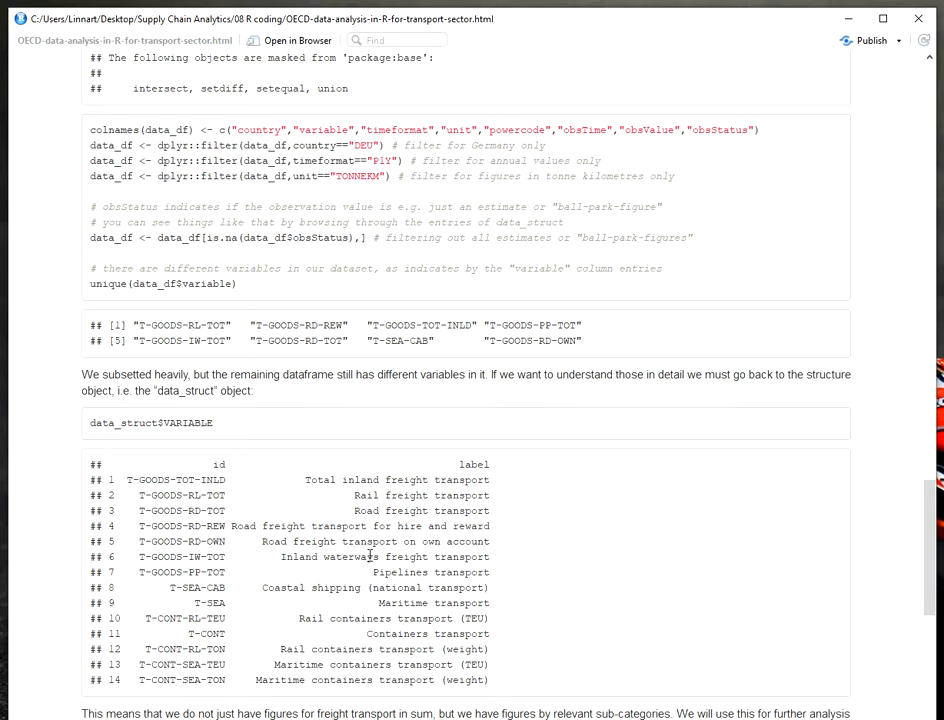
{"action": "scroll", "scroll_direction": "down", "scroll_amount": 3}
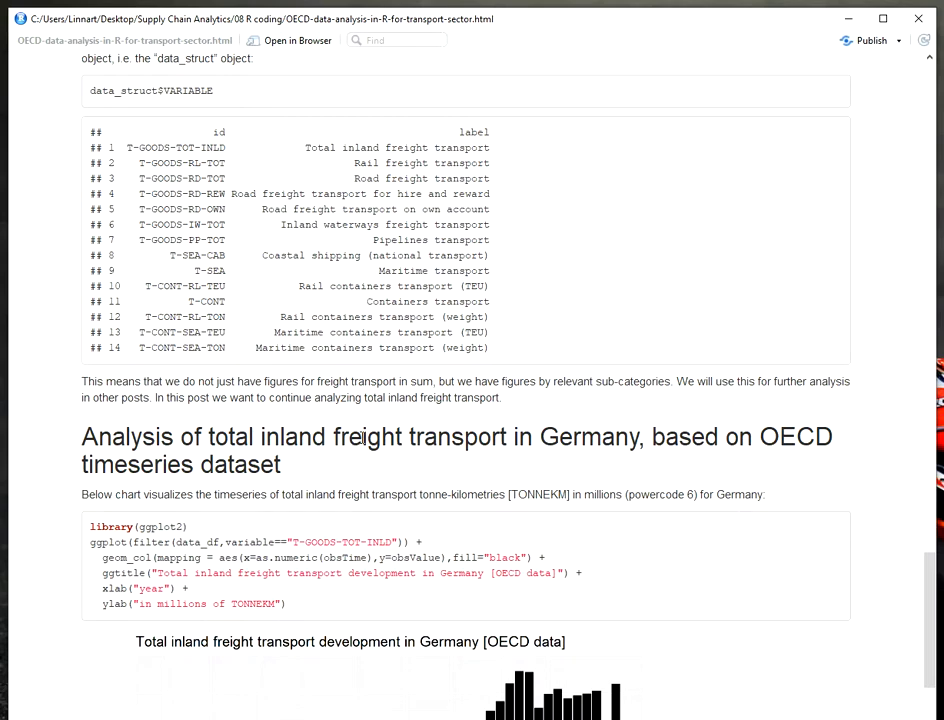
{"action": "scroll", "scroll_direction": "down", "scroll_amount": 3}
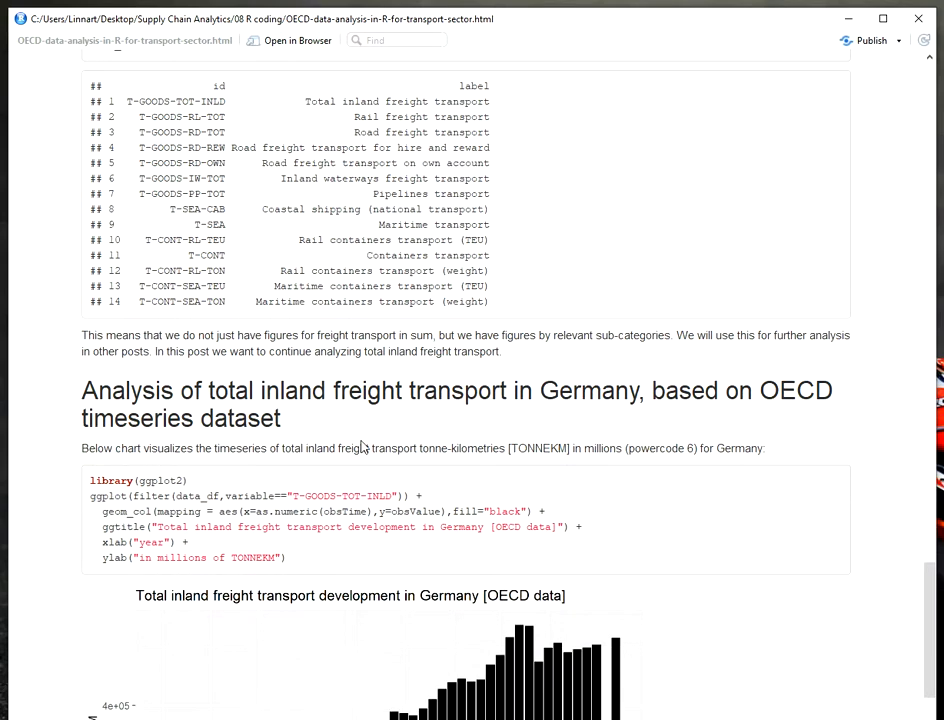
{"action": "scroll", "scroll_direction": "down", "scroll_amount": 3}
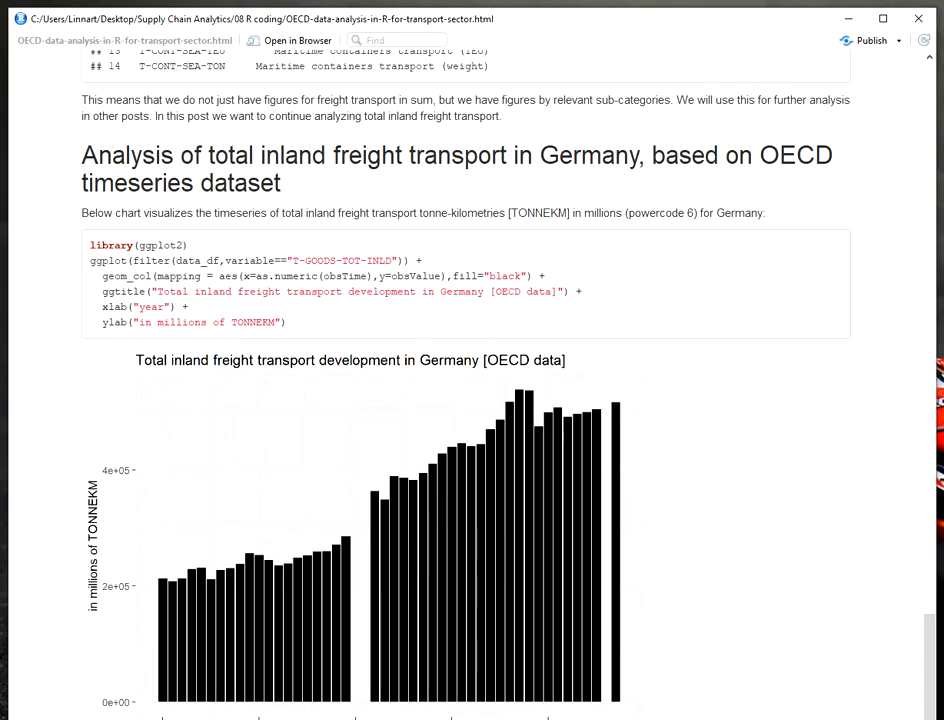
{"action": "scroll", "scroll_direction": "down", "scroll_amount": 3}
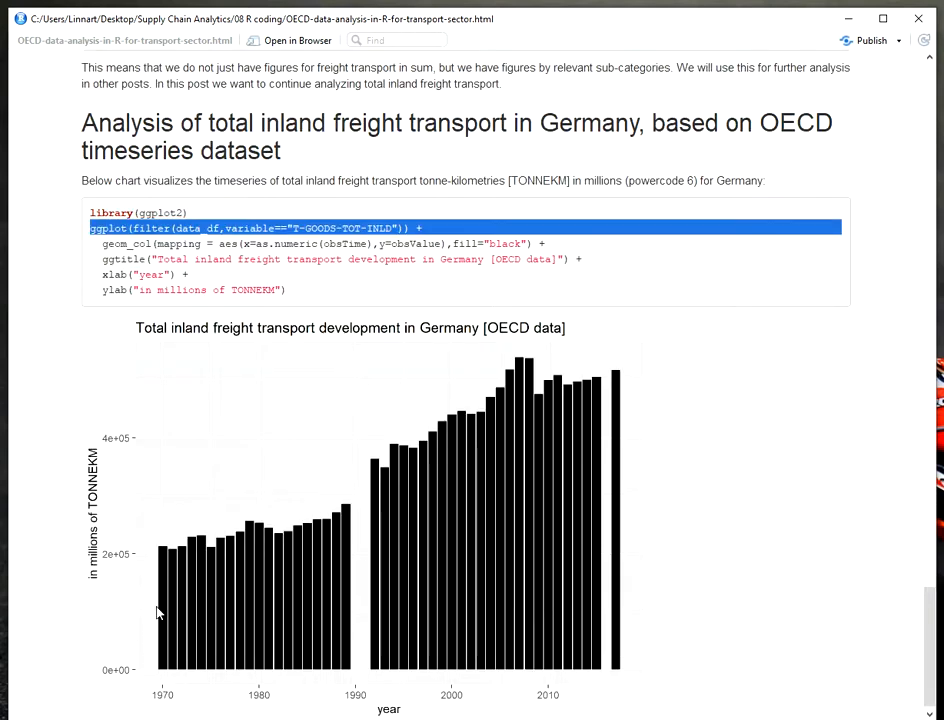
{"action": "mouse_move", "coordinate": [392, 588]}
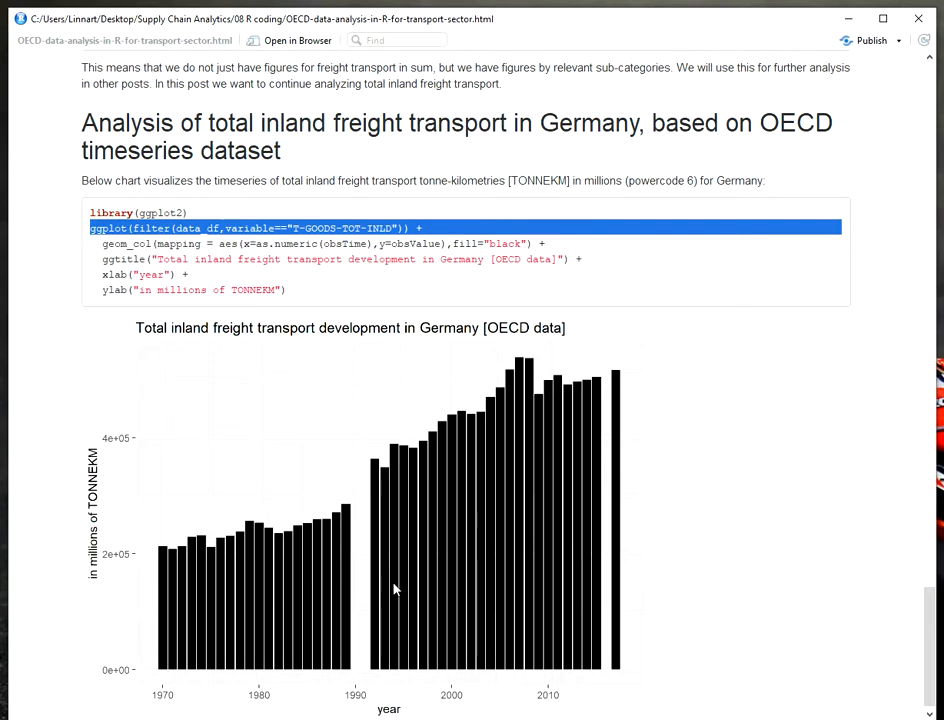
{"action": "mouse_move", "coordinate": [612, 486]}
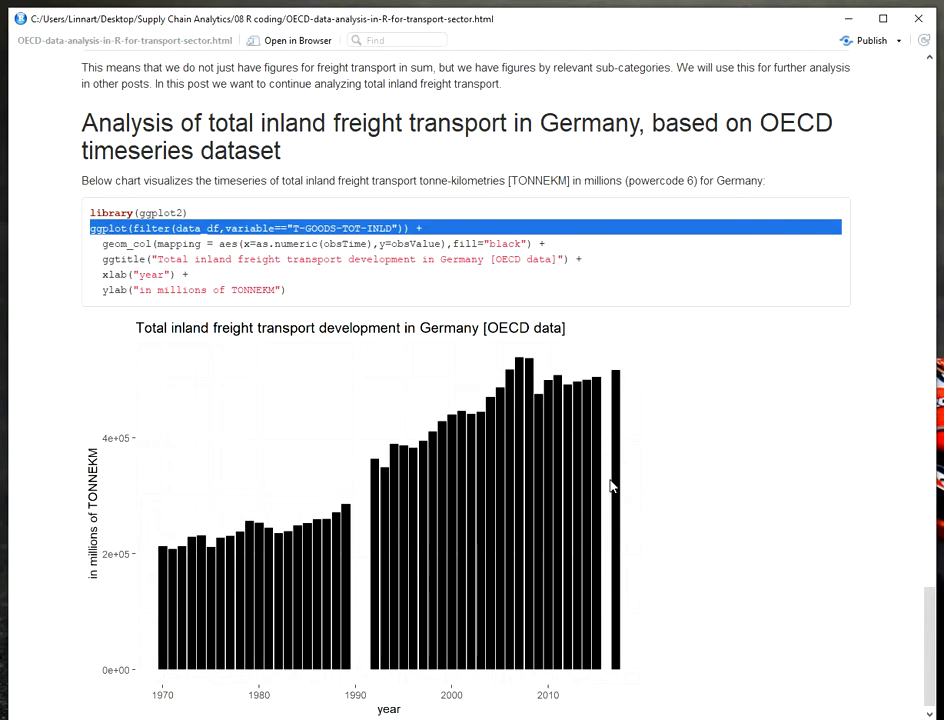
{"action": "mouse_move", "coordinate": [738, 532]}
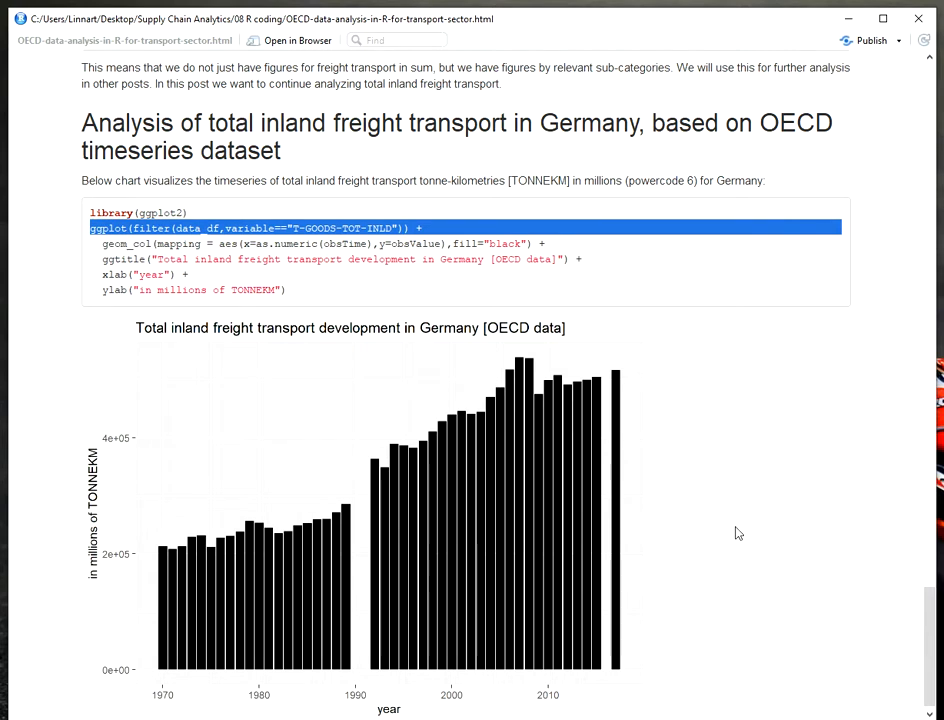